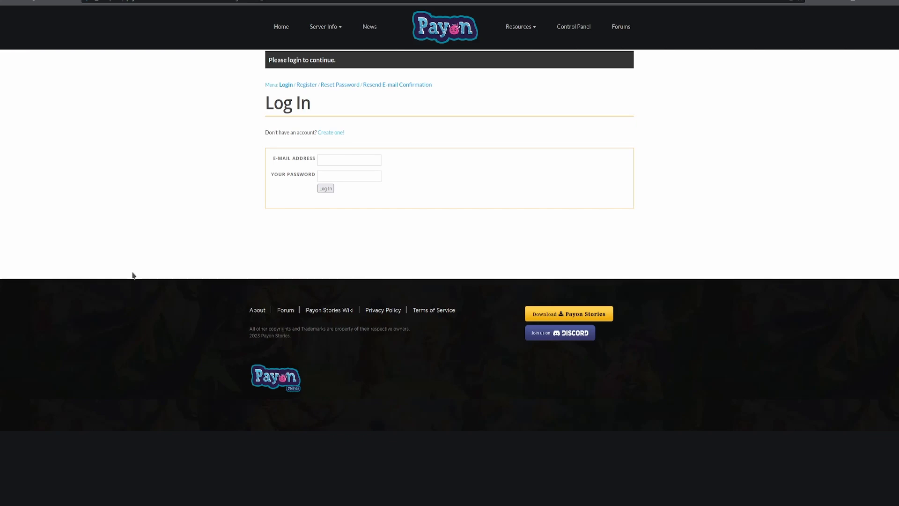
mouse_move(304, 148)
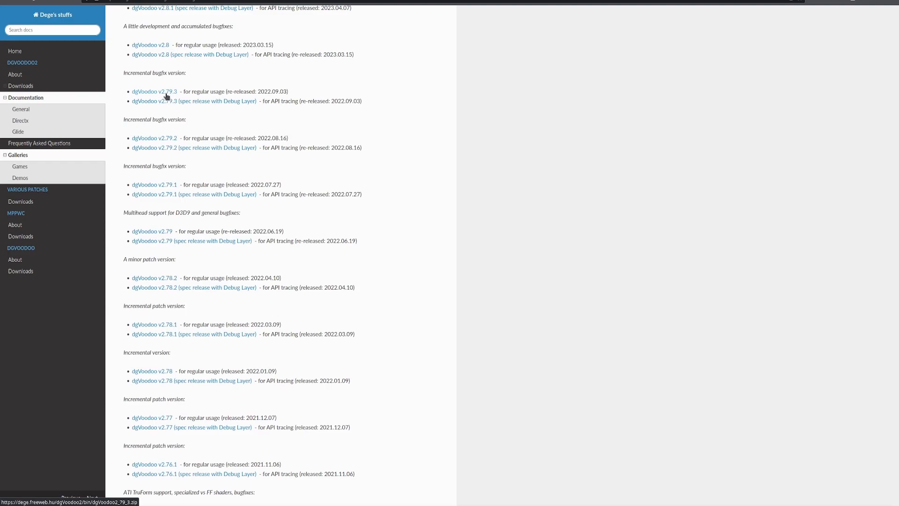
mouse_move(171, 87)
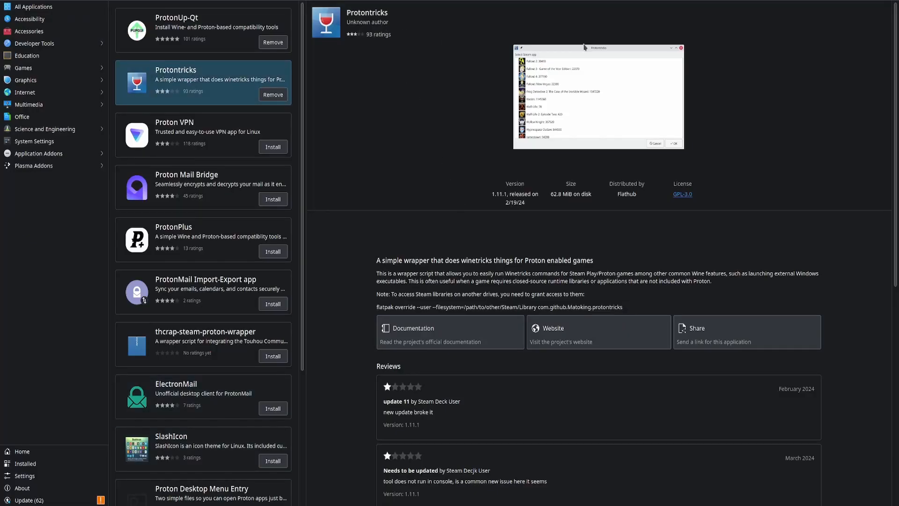
mouse_move(598, 169)
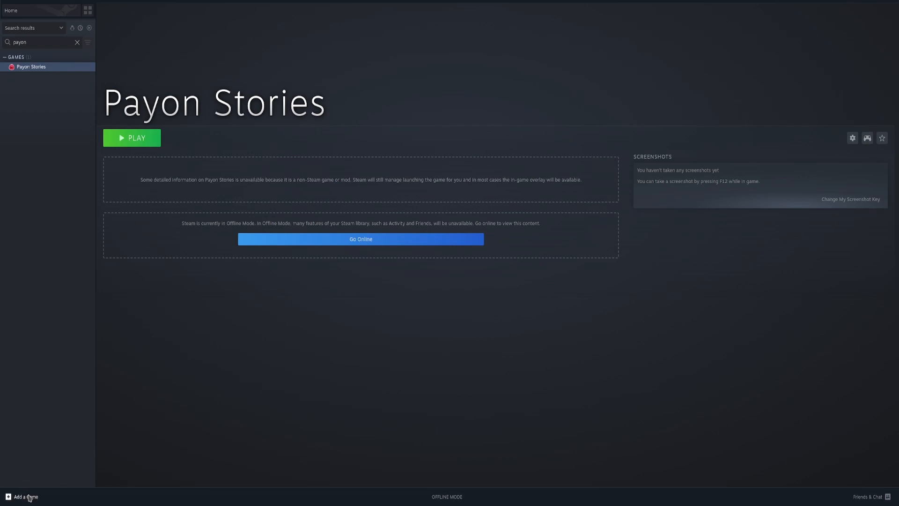
Add Payon Stories Client - 20231118.exe from Downloads as a non-Steam game forcing GE-Proton7-42.
click(25, 496)
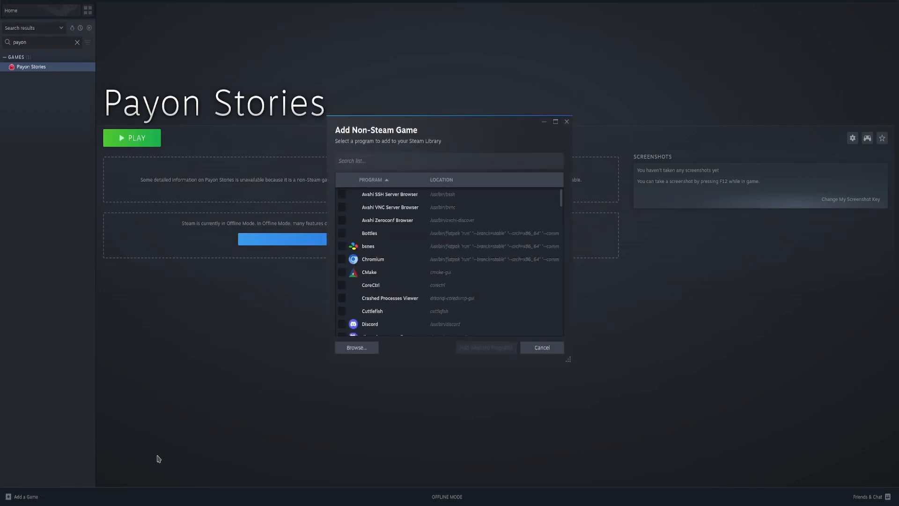
click(355, 348)
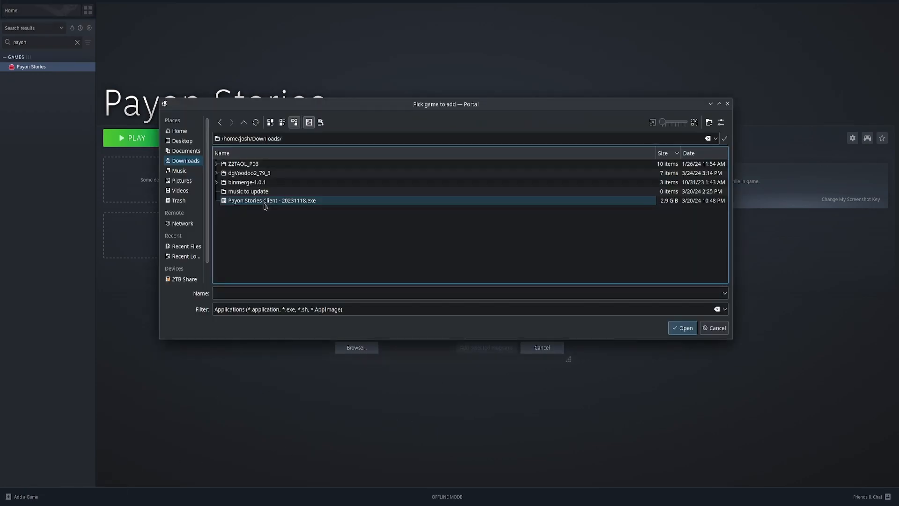
click(682, 328)
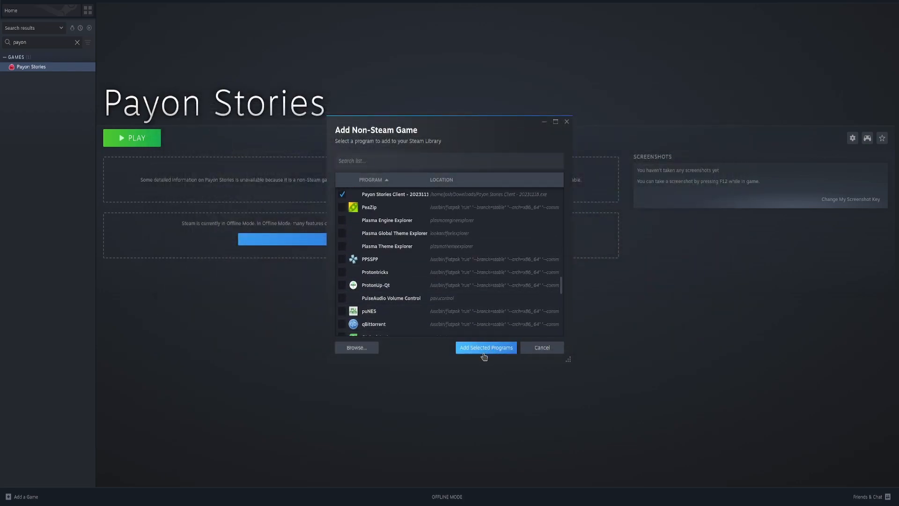
click(486, 348)
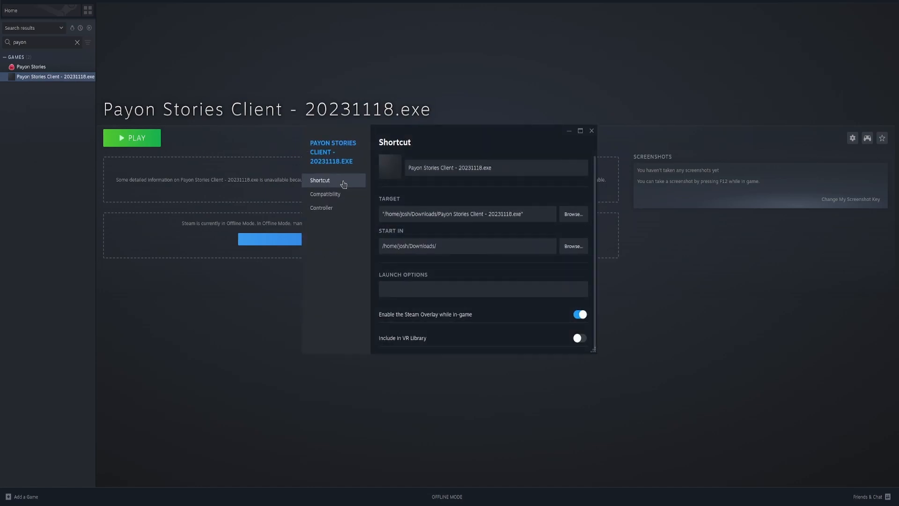
click(324, 194)
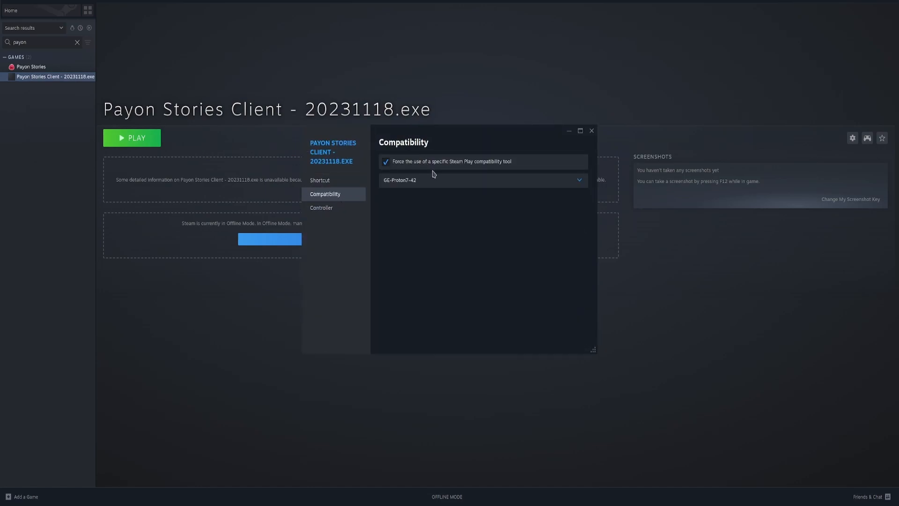
click(591, 131)
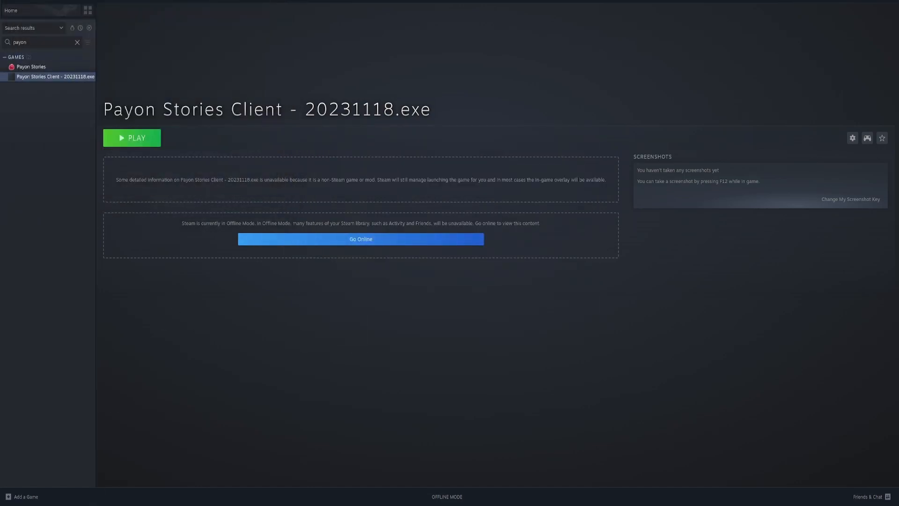
Launch the new Payon Stories Client entry and extract its 7-Zip self-extracting archive.
click(132, 137)
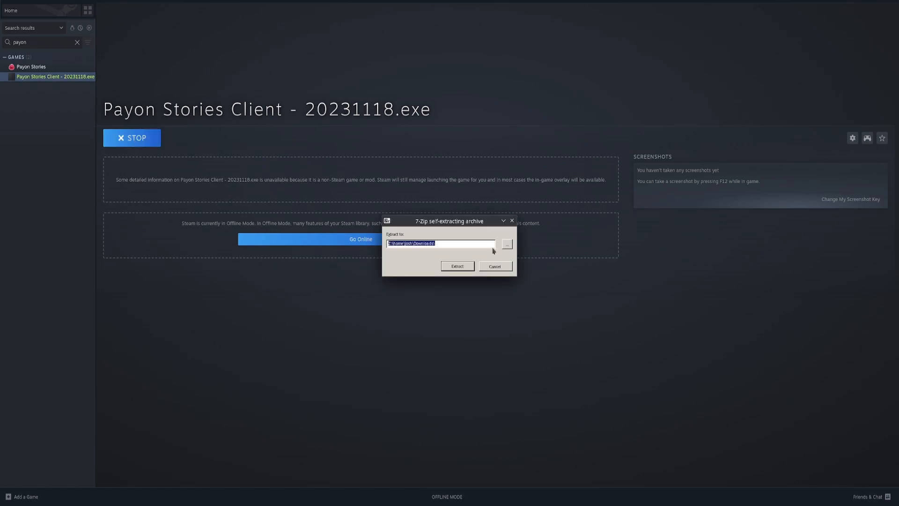
click(506, 244)
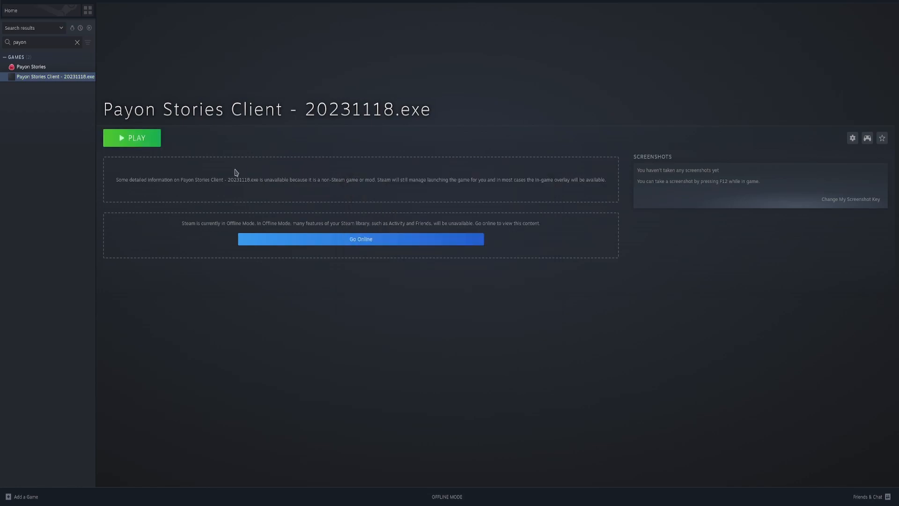
Set the shortcut target to vcredist_x86.exe in Games/Payon Stories Client/Windows Libraries.
right_click(56, 76)
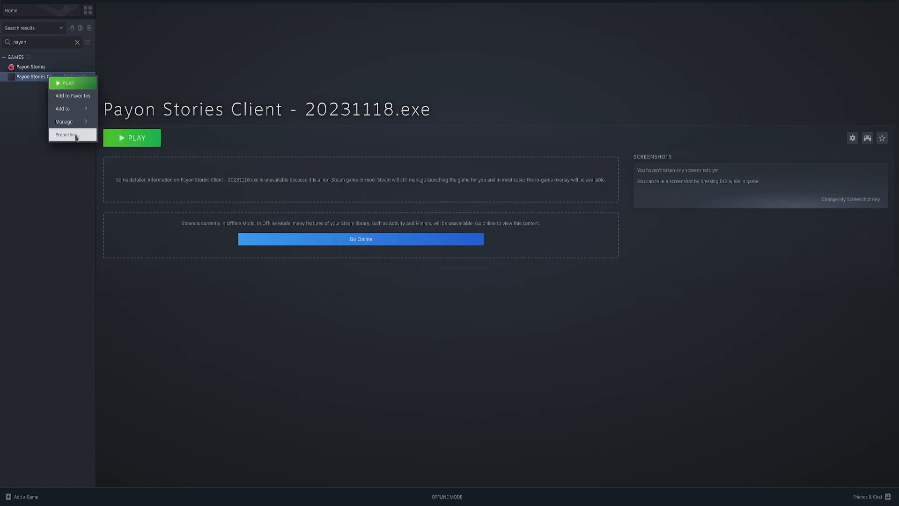
click(66, 134)
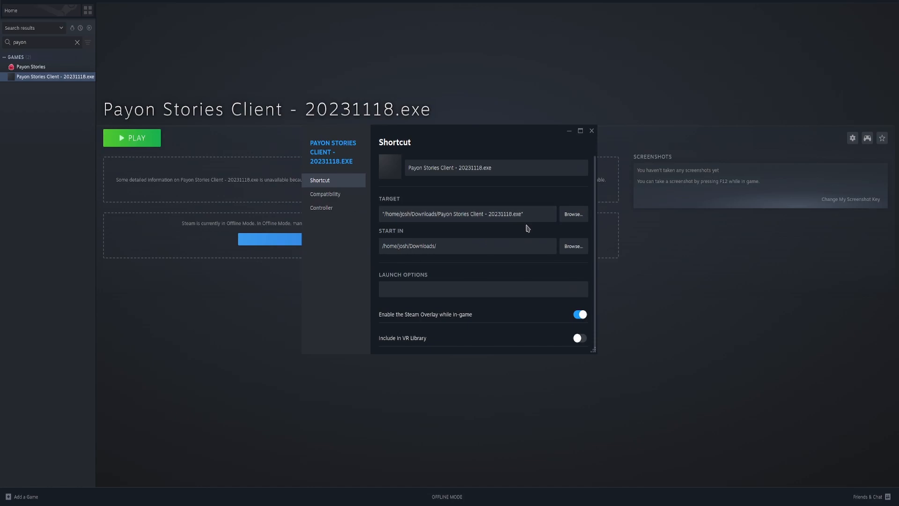
mouse_move(575, 214)
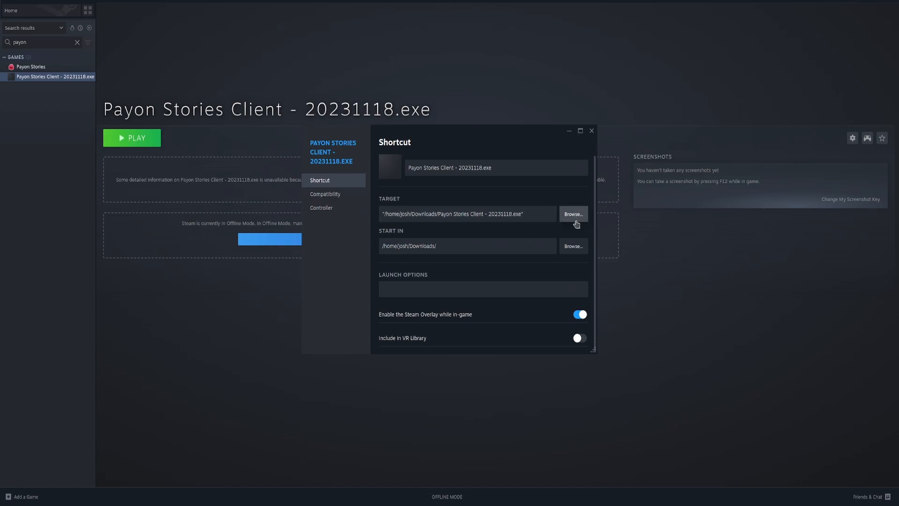
click(573, 214)
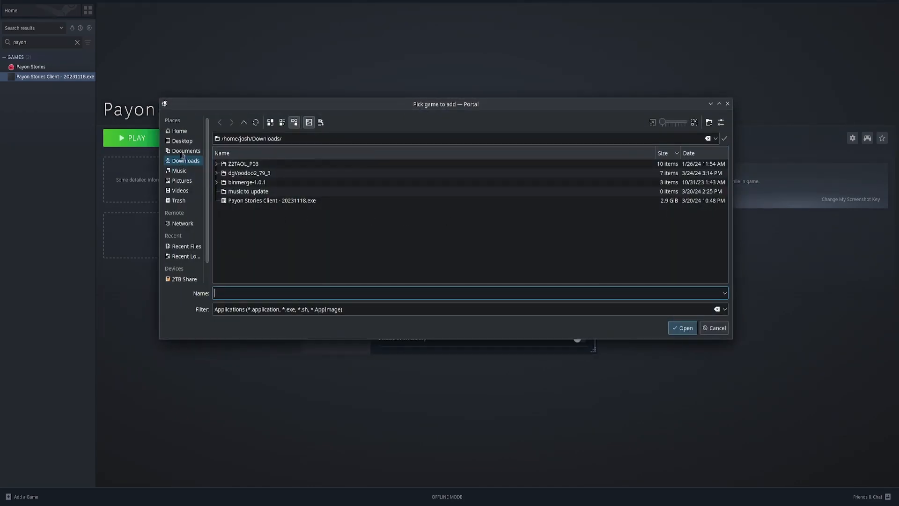
click(179, 131)
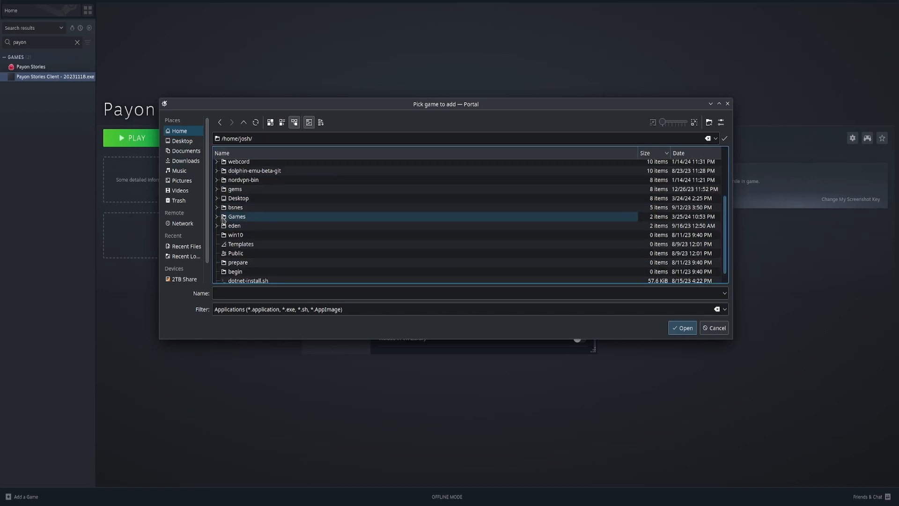
click(217, 216)
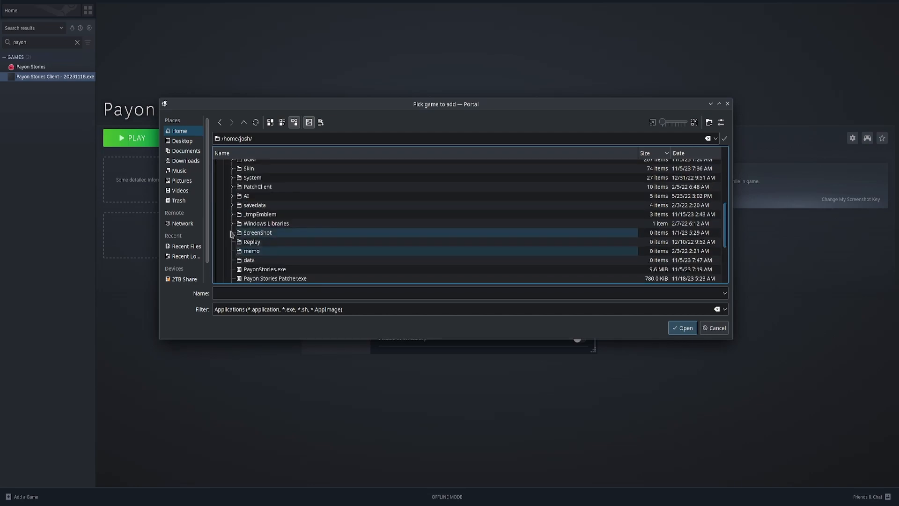
double_click(265, 223)
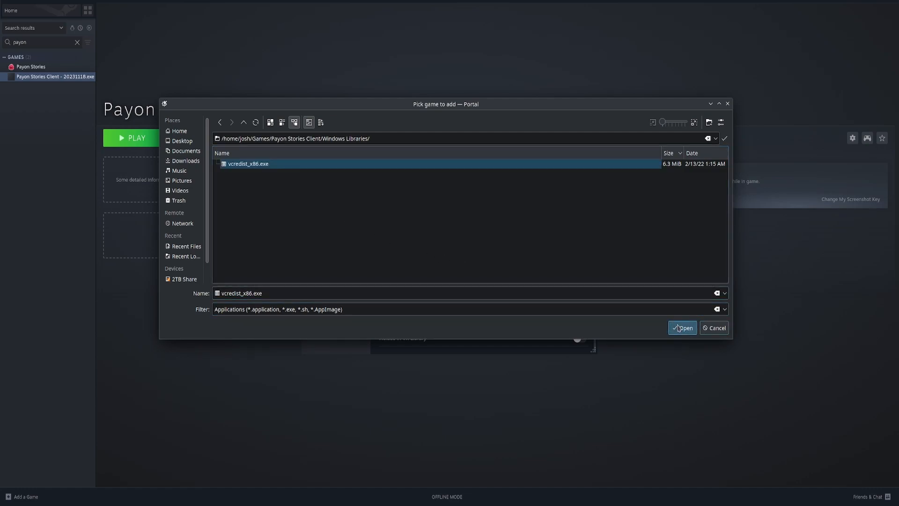
click(682, 328)
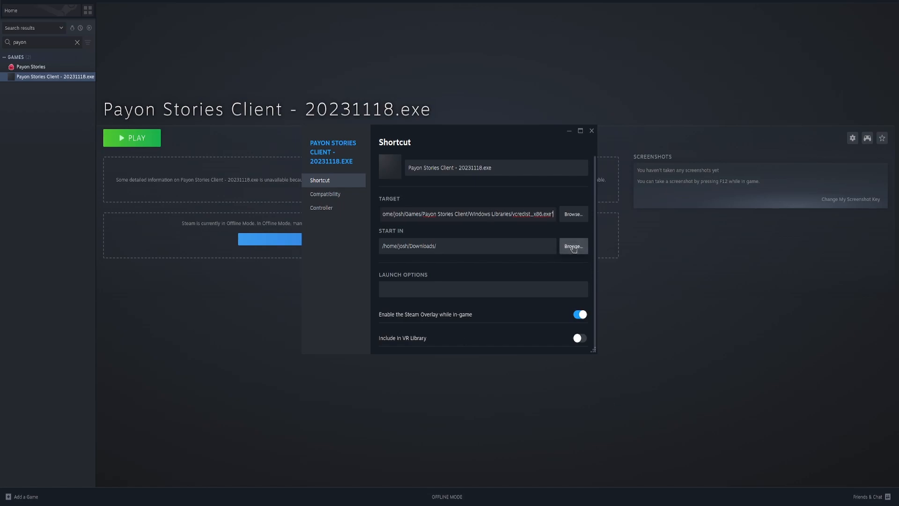
Set the shortcut's start folder to Payon Stories Client and review the target path.
click(573, 245)
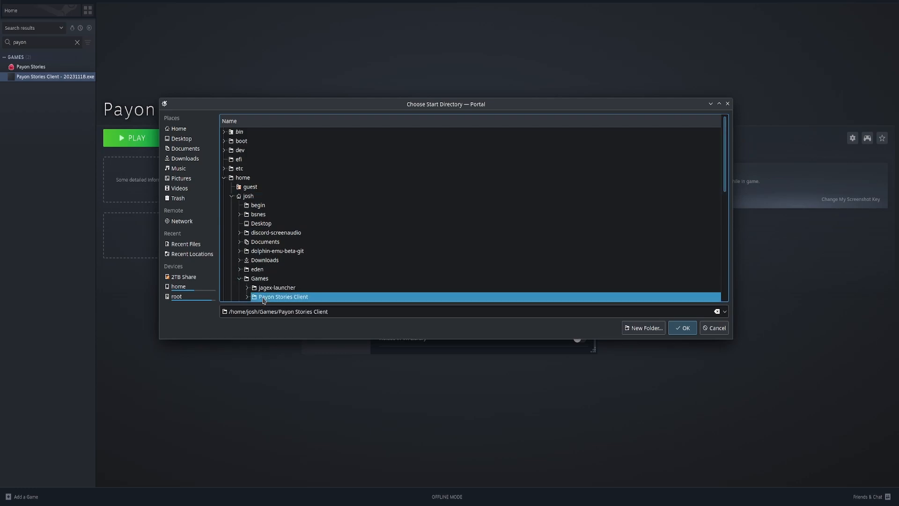
scroll(down, 3)
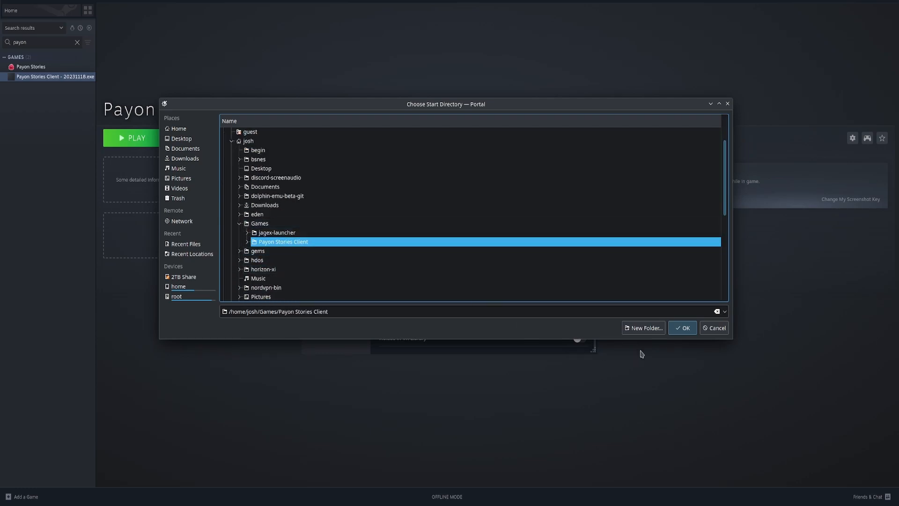
click(682, 327)
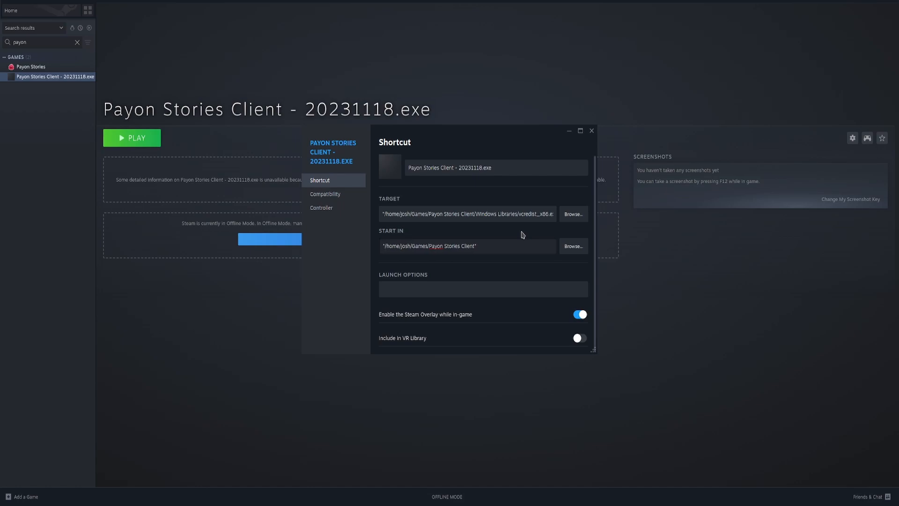
click(467, 213)
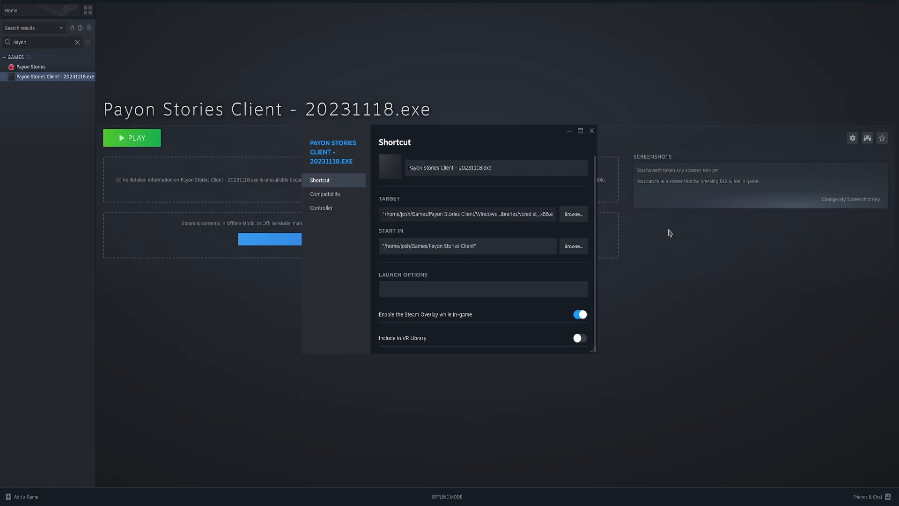
mouse_move(591, 130)
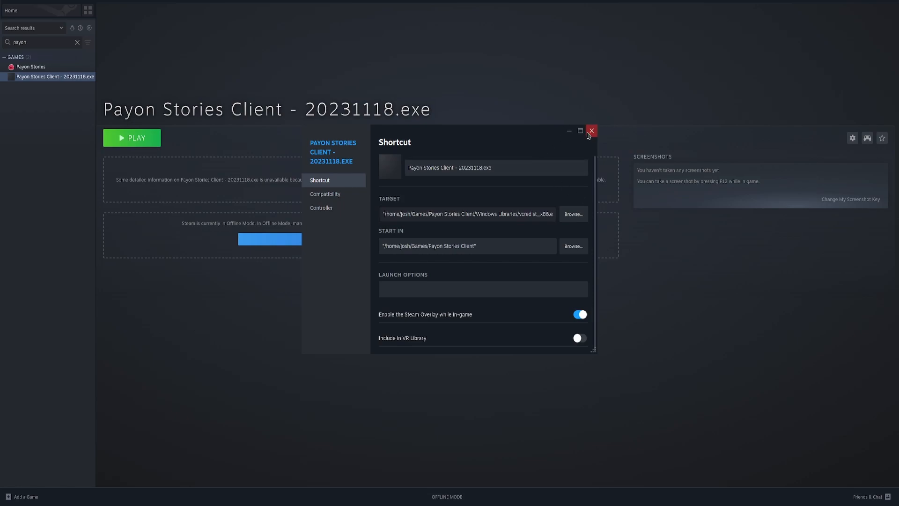
Accept the license and install Microsoft Visual C++ 2012 Redistributable (x86), then close setup.
click(131, 138)
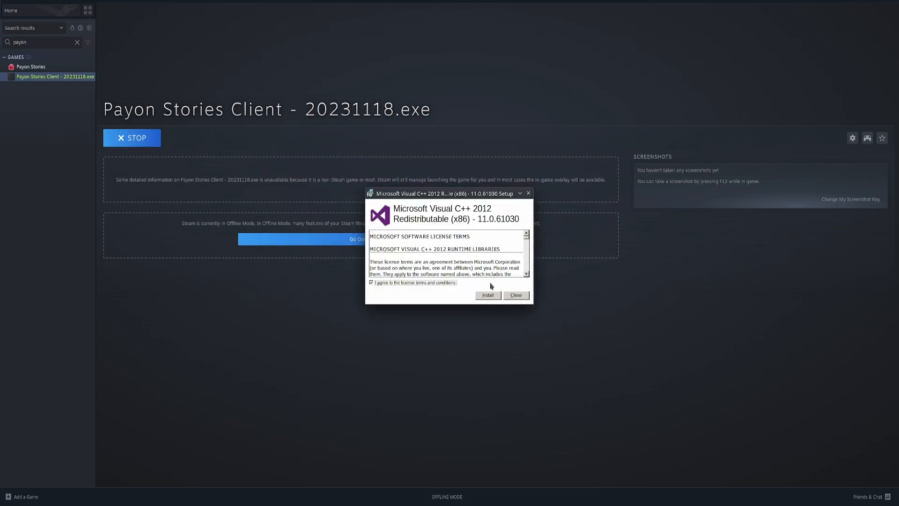
click(487, 295)
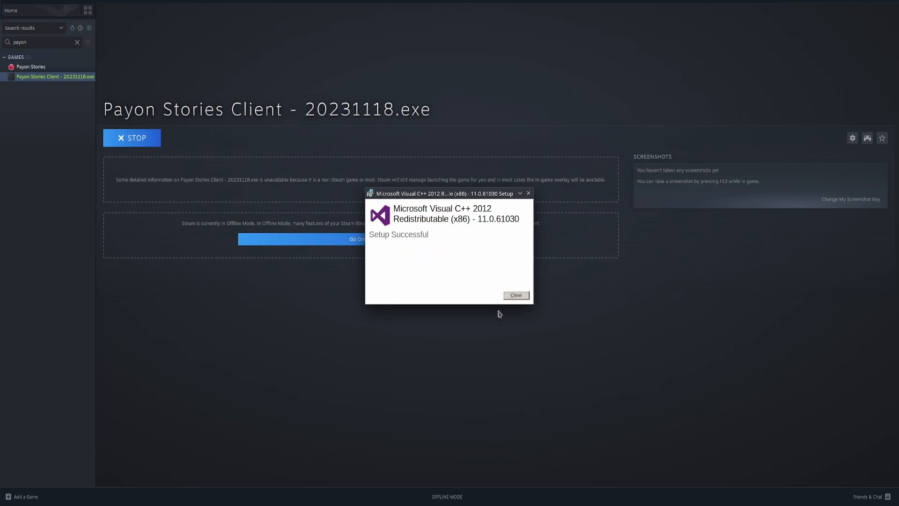
click(515, 295)
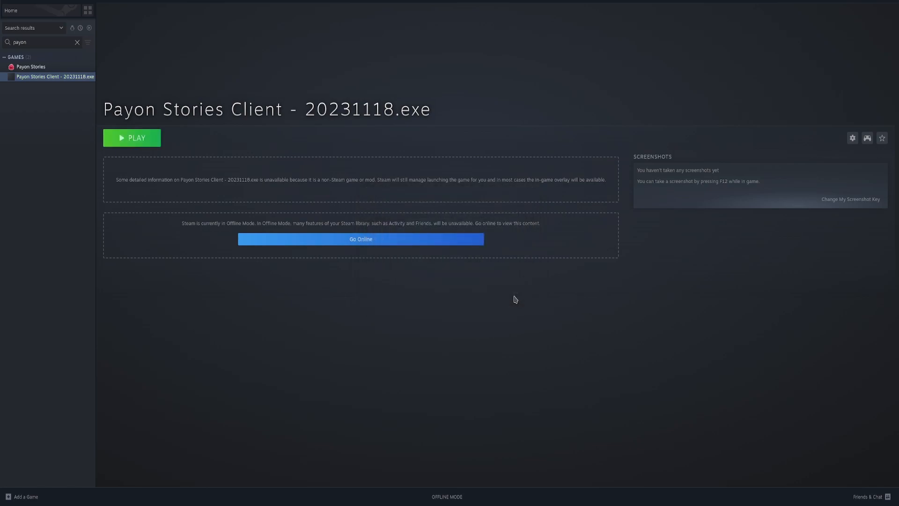
Change the shortcut target to Payon Stories Patcher.exe in the Payon Stories Client folder.
click(54, 77)
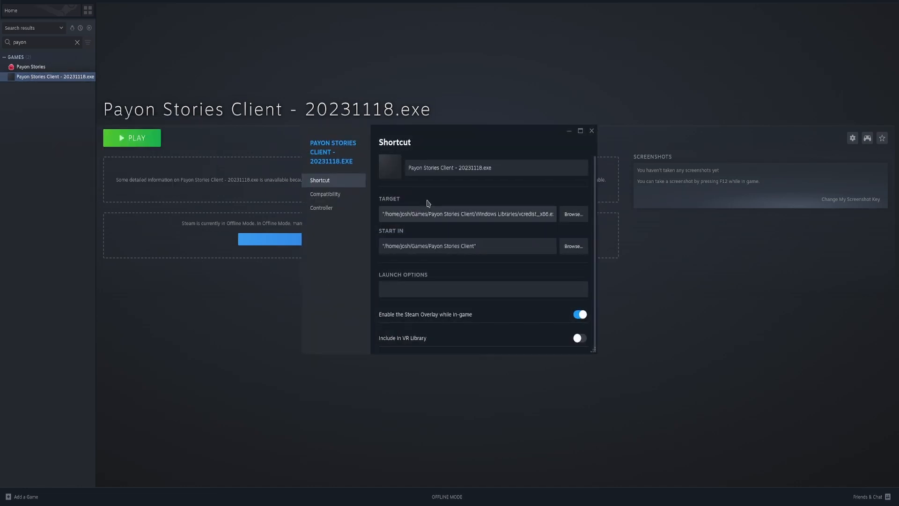
click(572, 214)
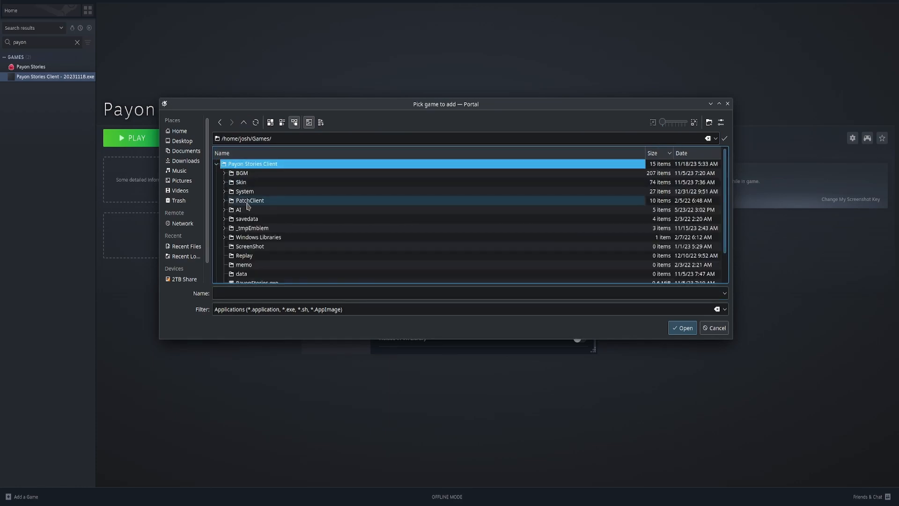
double_click(252, 163)
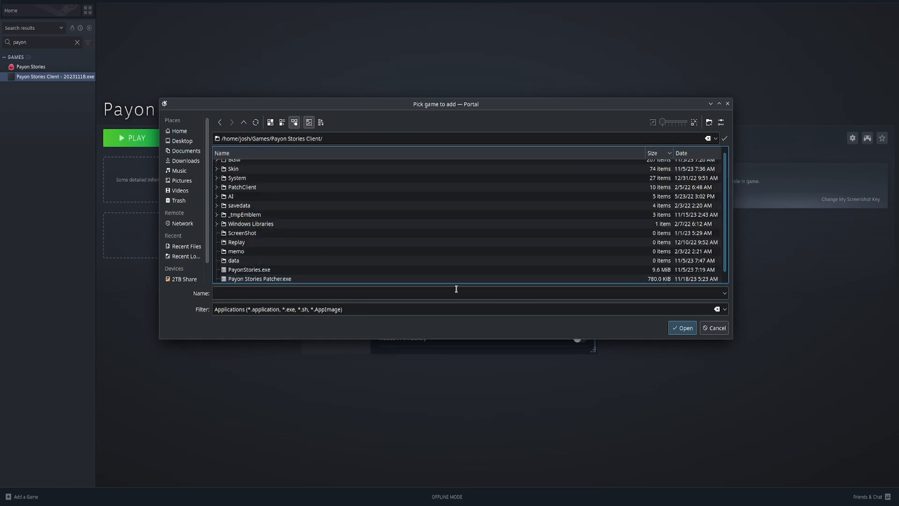
click(258, 278)
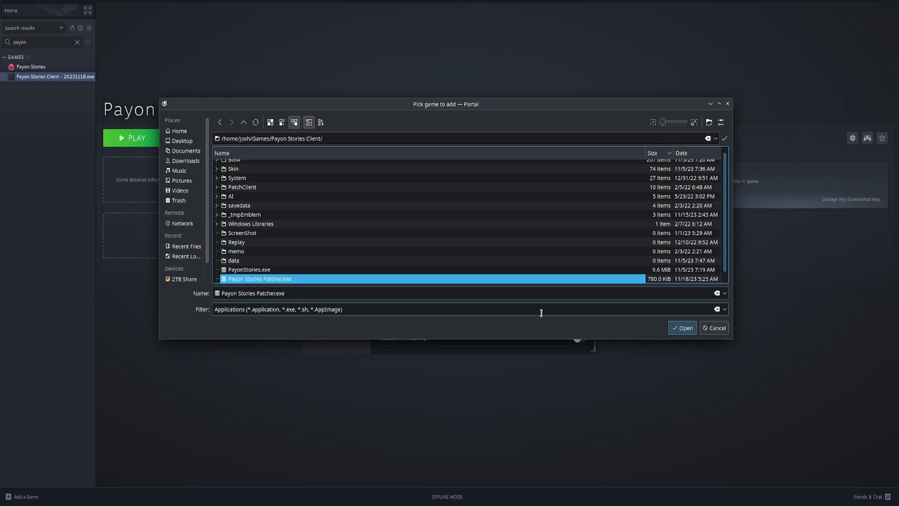
click(682, 327)
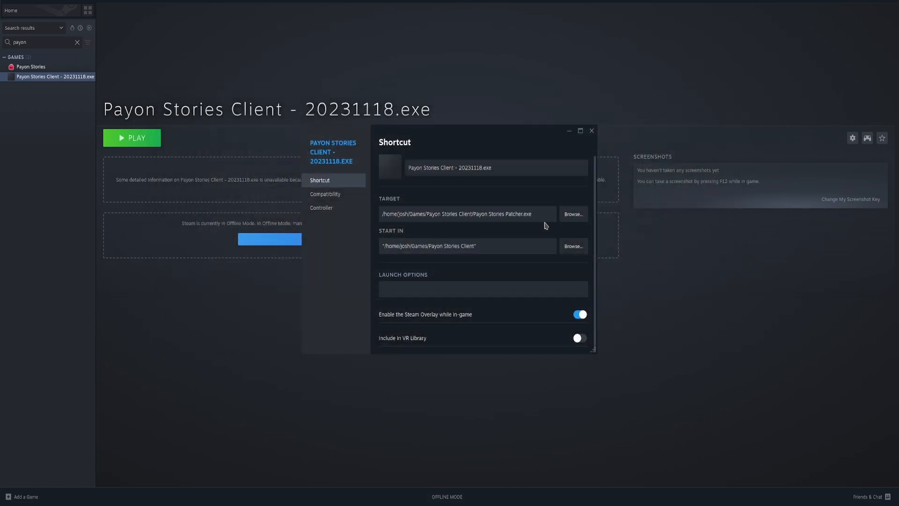
click(464, 215)
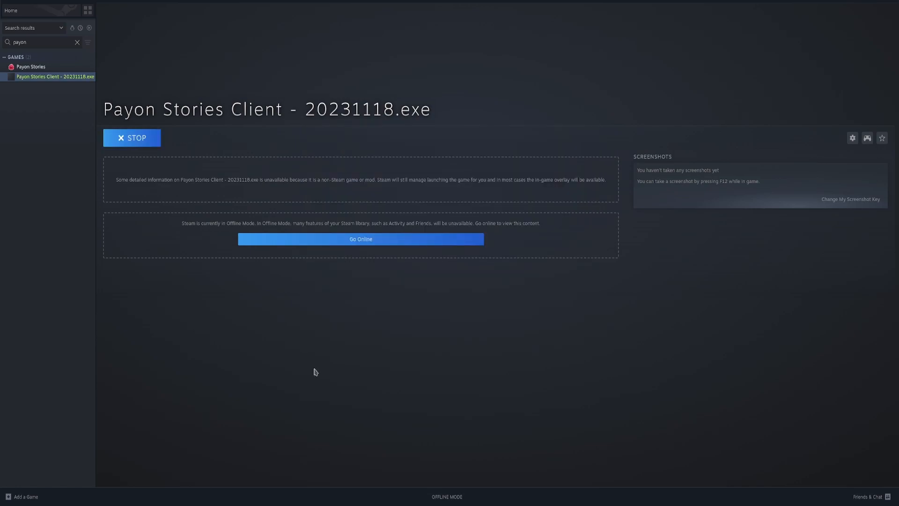
mouse_move(310, 383)
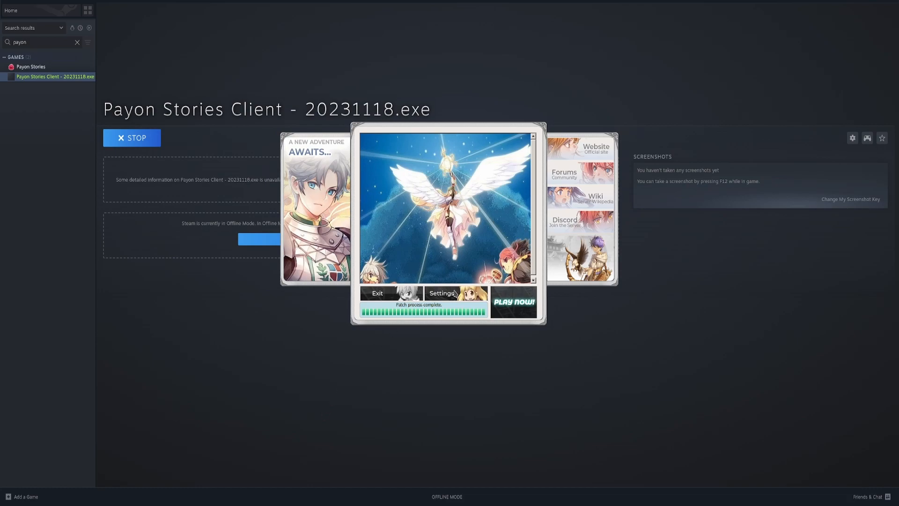
Enable fog in the patcher's settings, then launch the client to its login screen and close it.
click(441, 293)
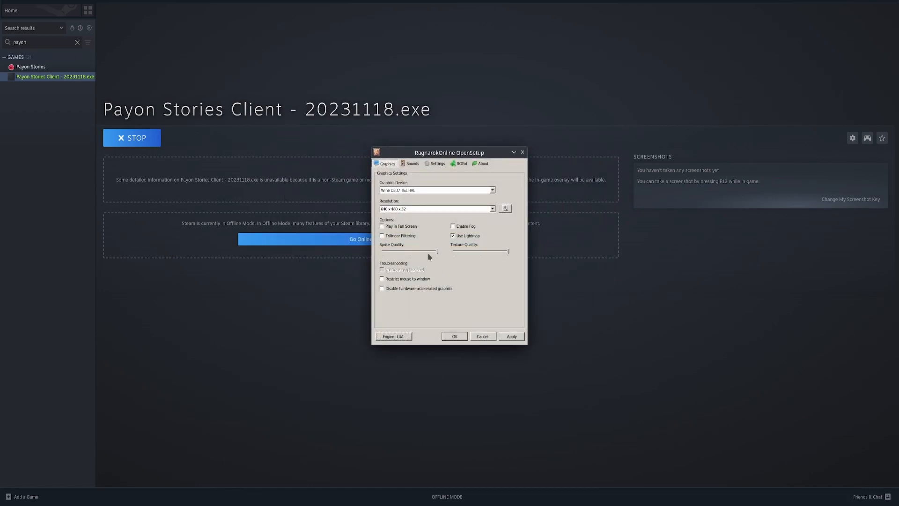
click(453, 226)
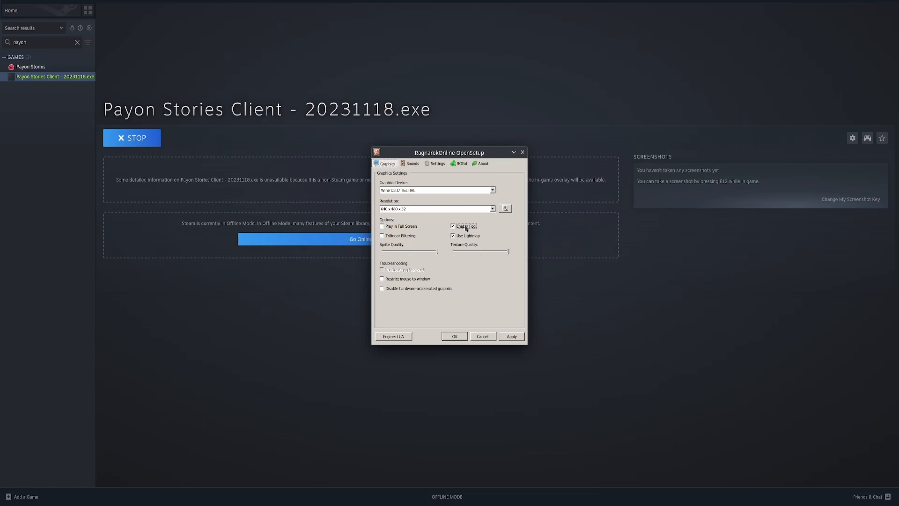
click(454, 336)
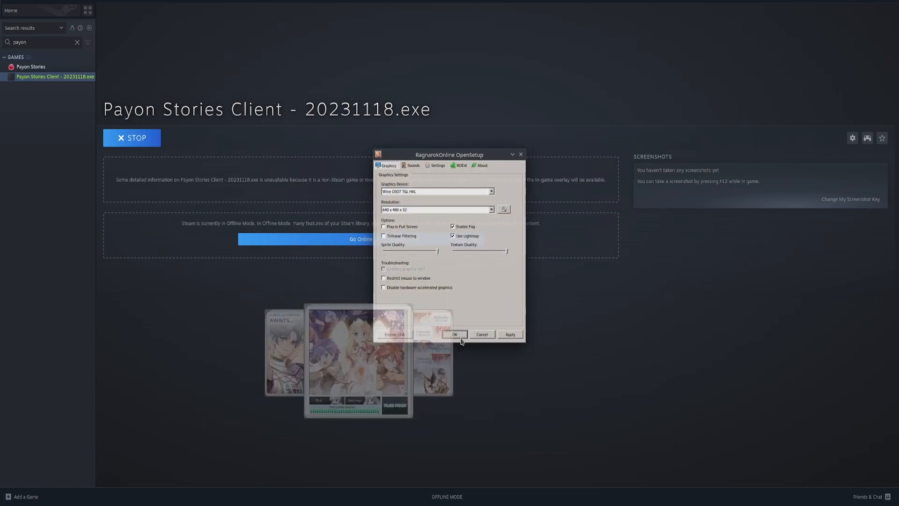
click(455, 334)
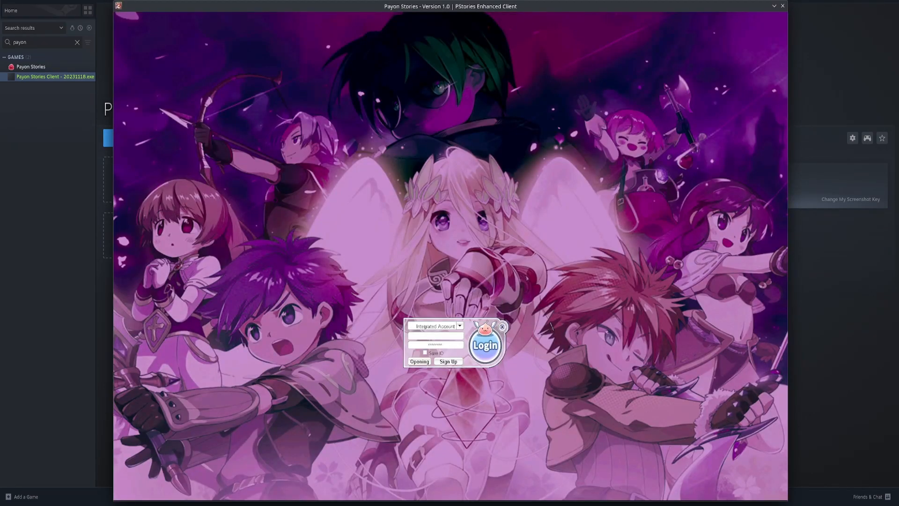
mouse_move(552, 328)
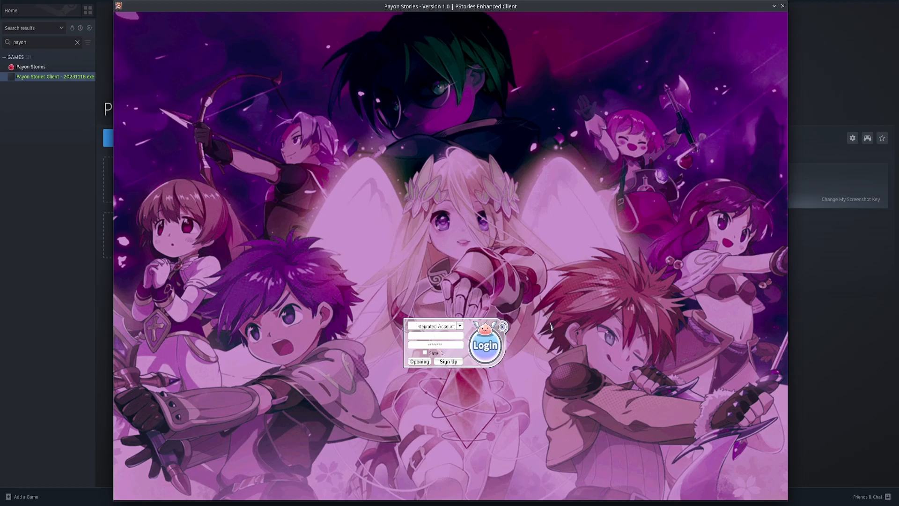
click(486, 345)
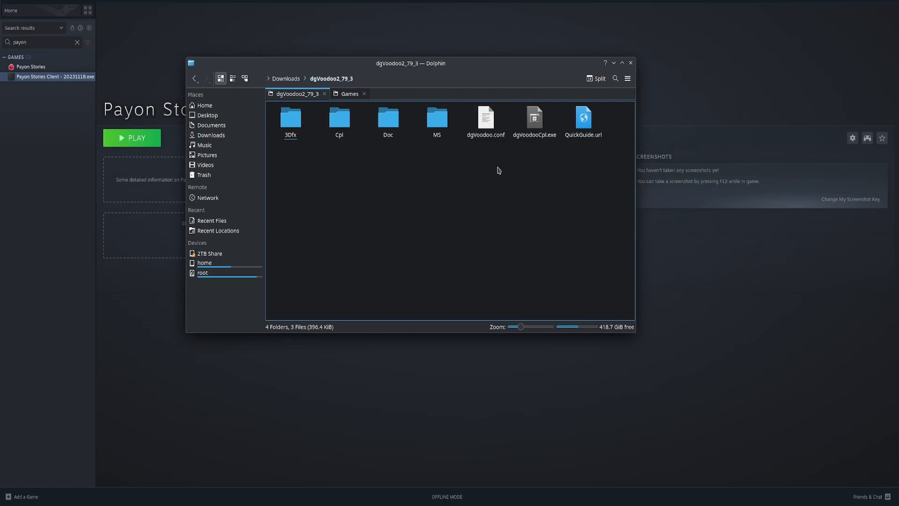
Drag dgVoodooCpl.exe and MS/x86 D3D8.dll, D3DImm.dll, DDraw.dll into Payon Stories Client.
click(534, 120)
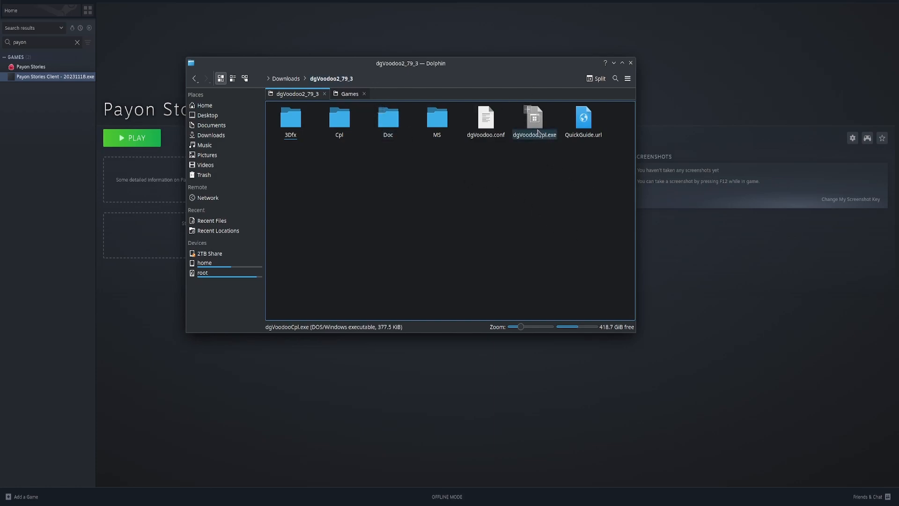
drag(534, 117, 337, 103)
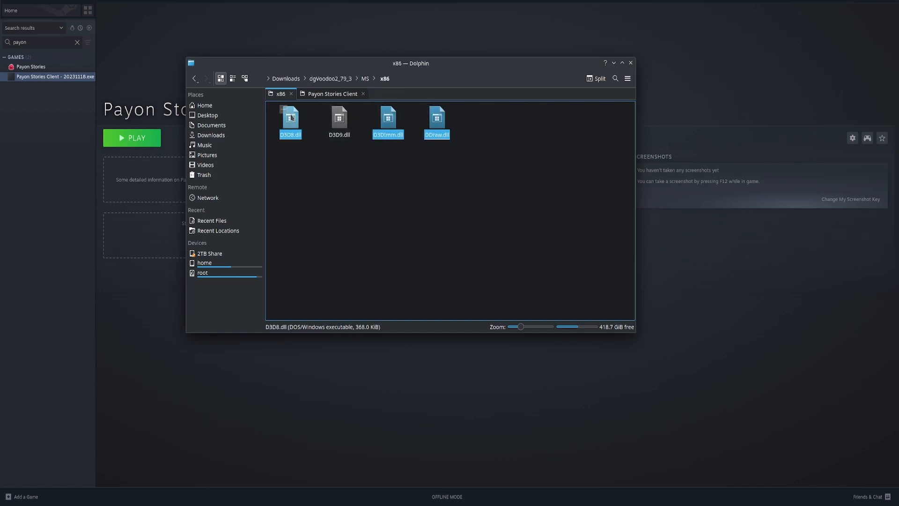
drag(388, 120, 345, 120)
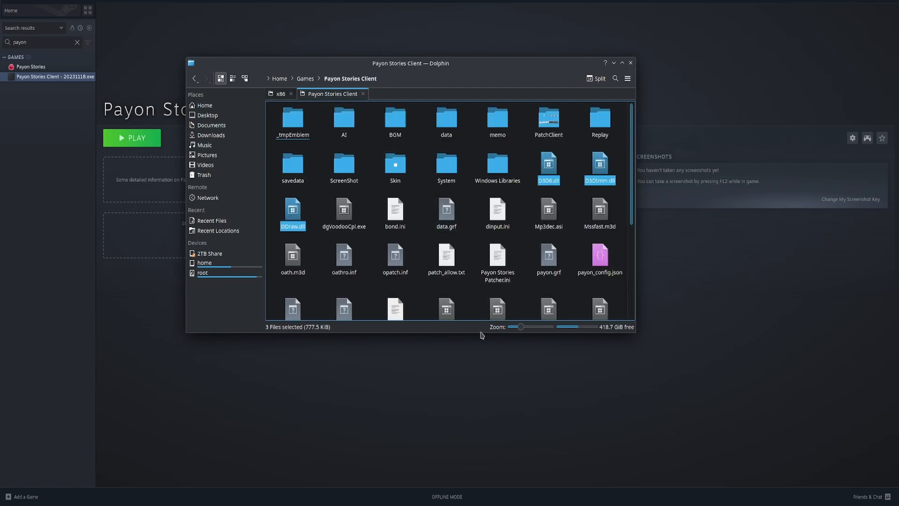
Search the application launcher and start Protontricks.
click(23, 497)
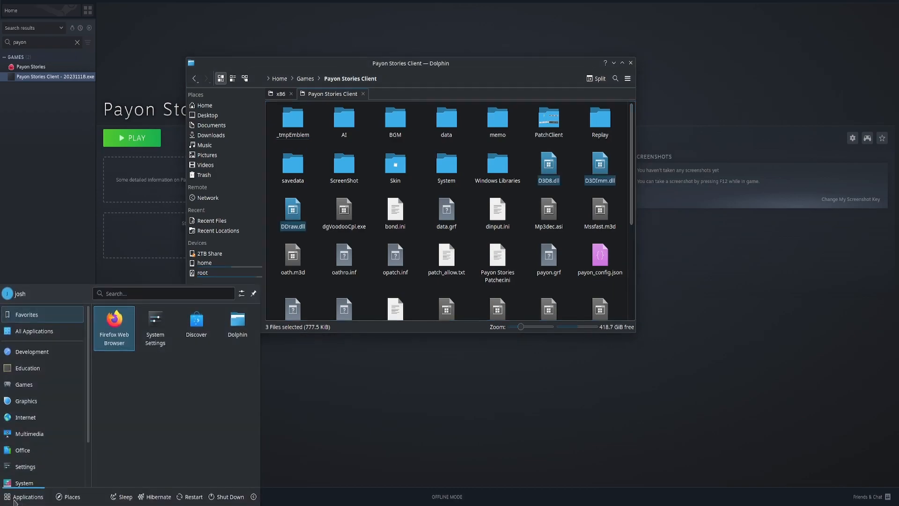
text(prto)
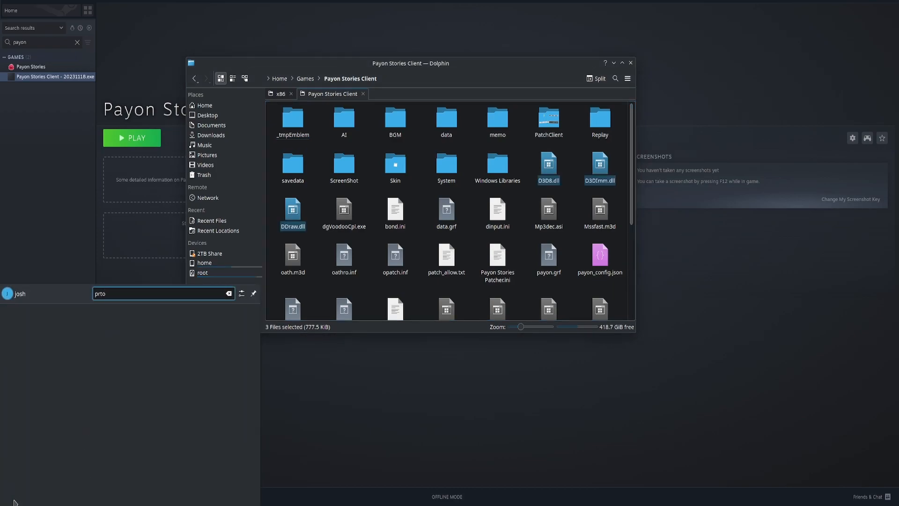
key(BackSpace)
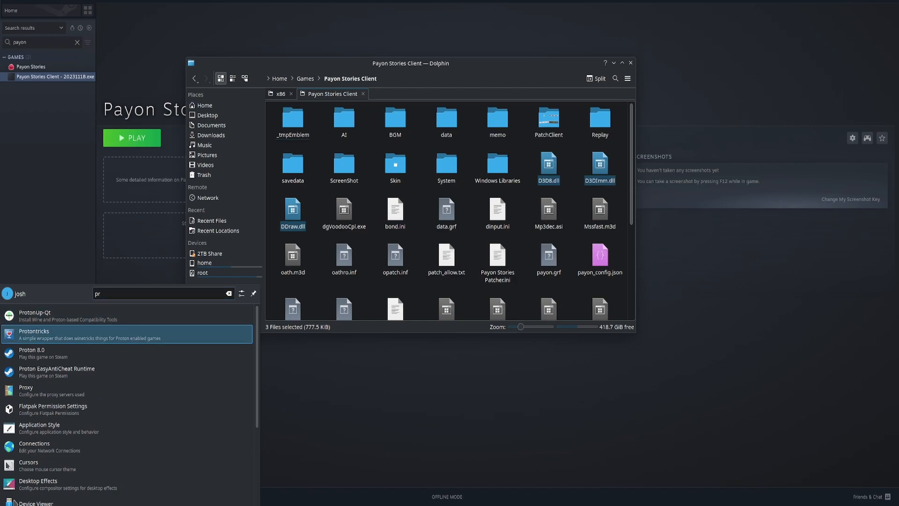
click(34, 335)
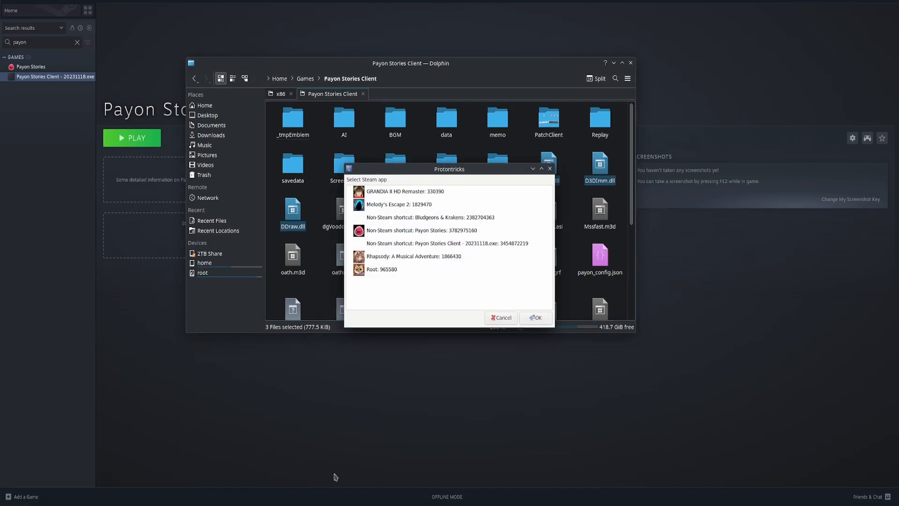
Choose 'Non-Steam shortcut: Payon Stories' in the Protontricks app picker.
click(450, 243)
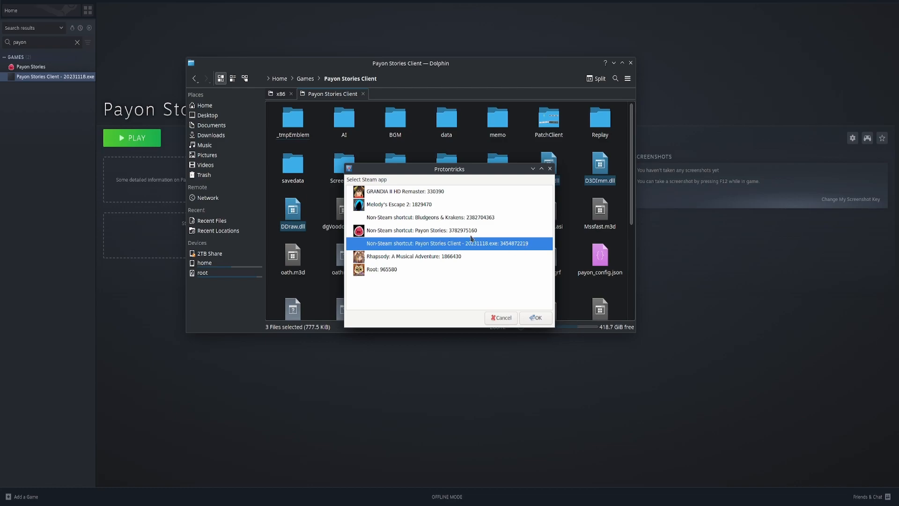
click(419, 230)
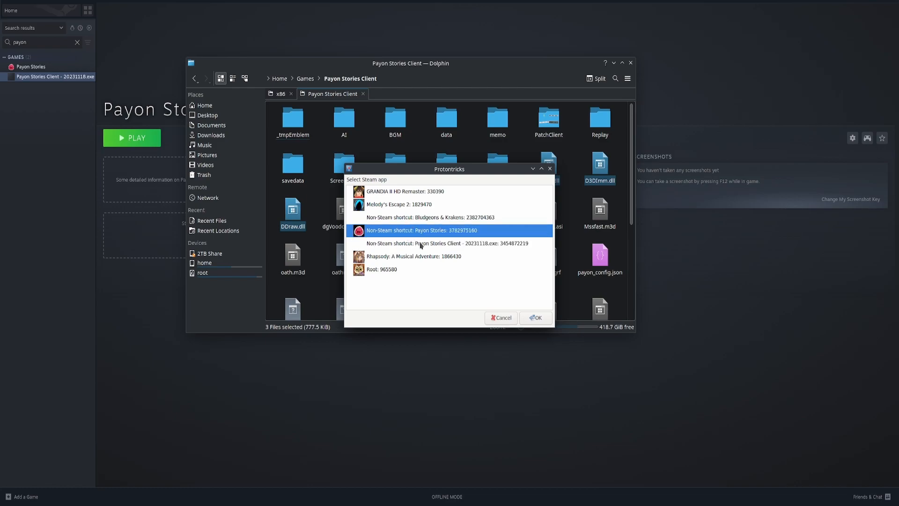
click(447, 244)
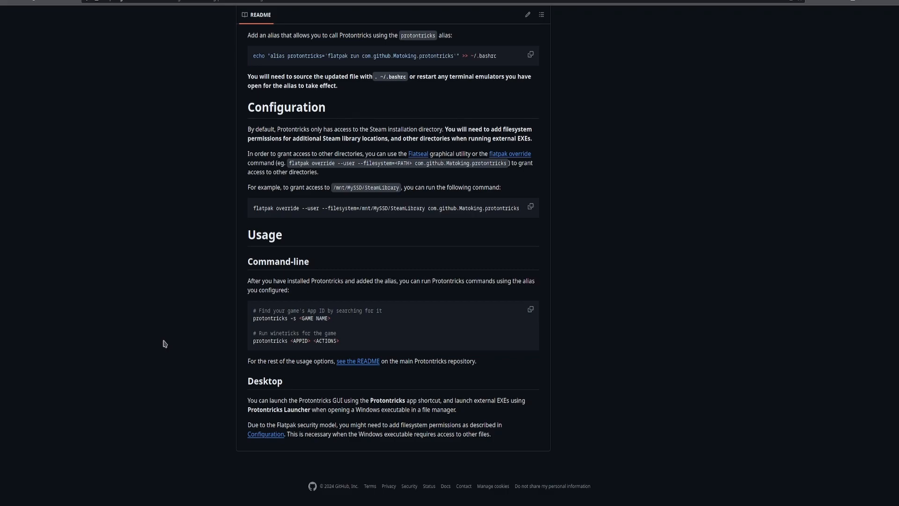
mouse_move(251, 225)
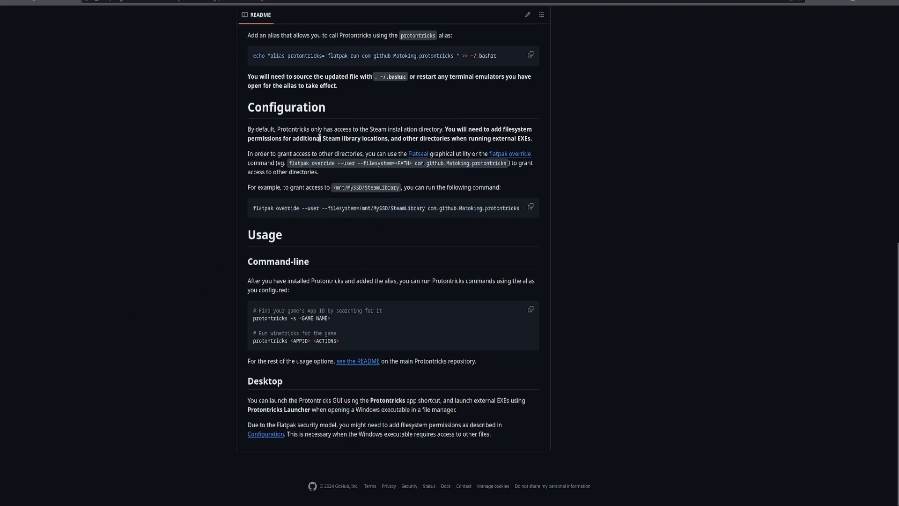
drag(247, 129, 519, 208)
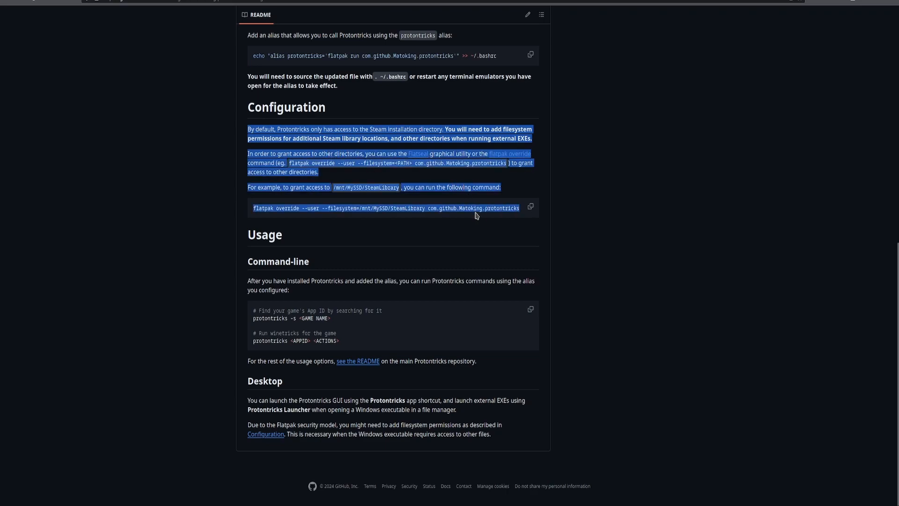
click(327, 230)
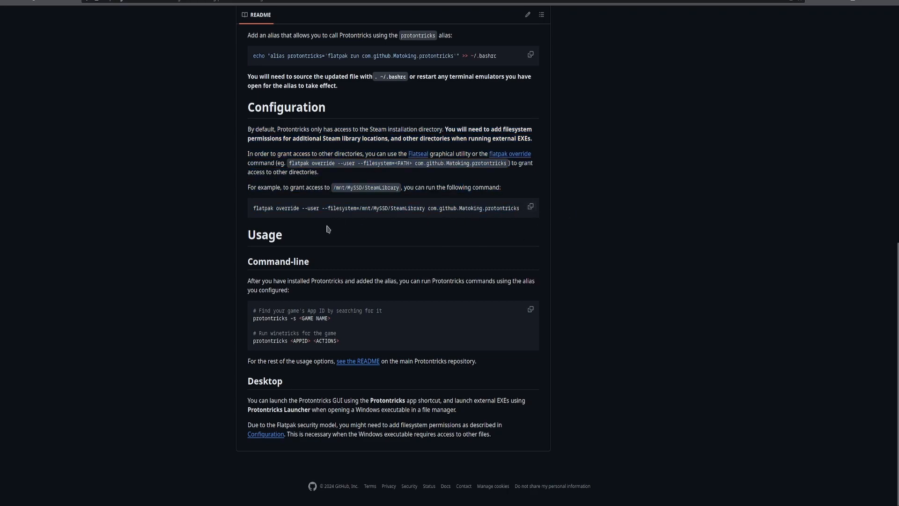
mouse_move(174, 412)
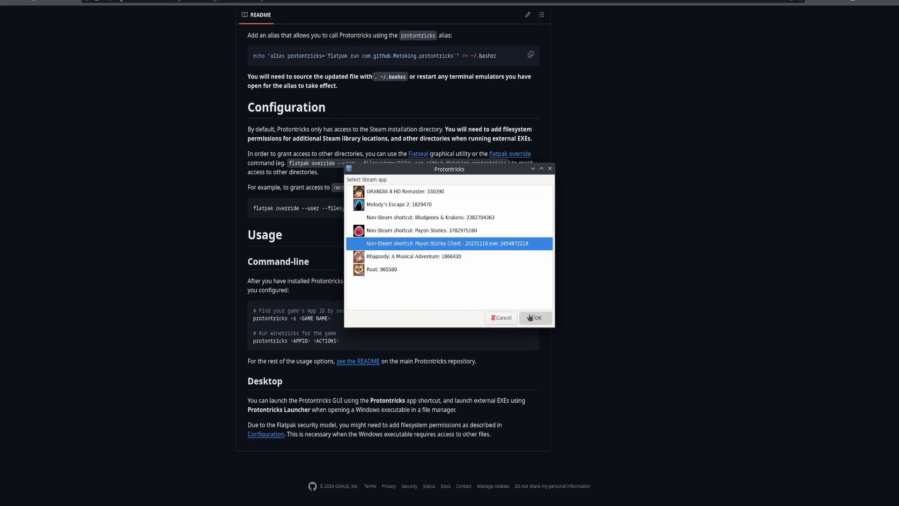
Confirm 'Non-Steam shortcut: Payon Stories Client - 20231118.exe' as the Protontricks target.
click(535, 317)
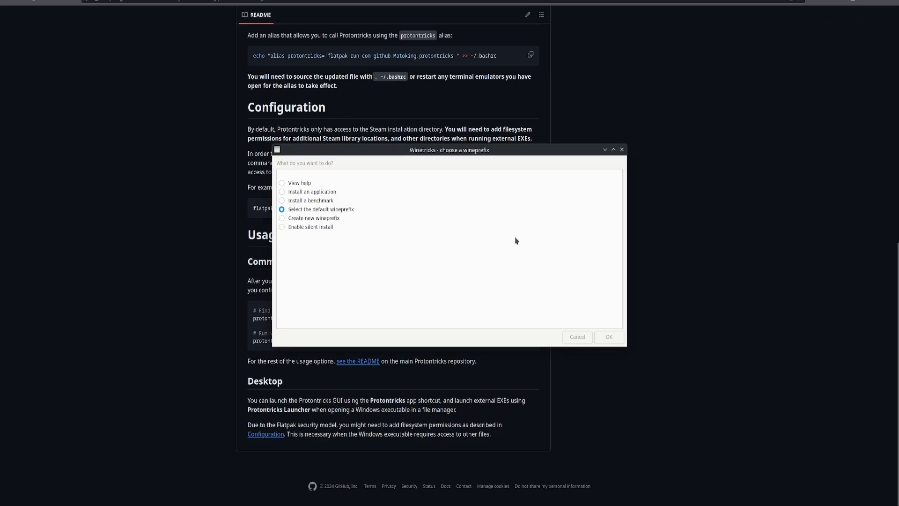
mouse_move(456, 295)
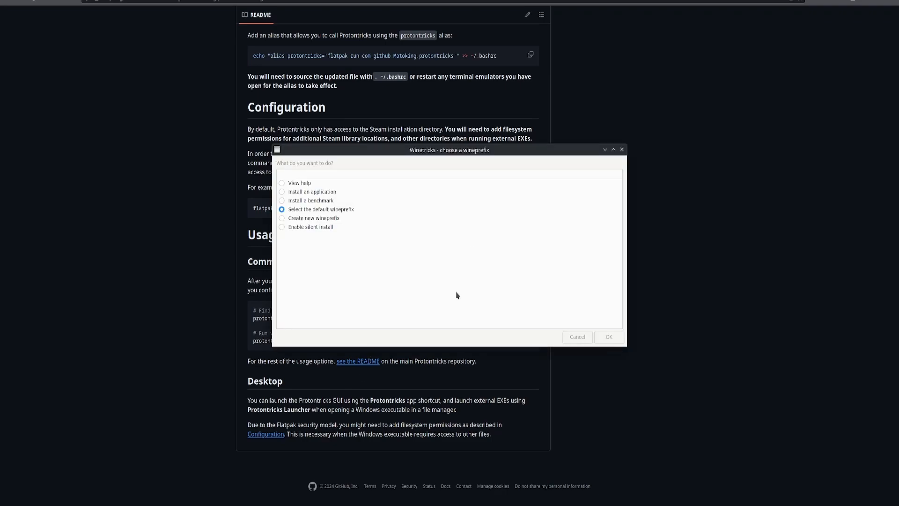
mouse_move(148, 447)
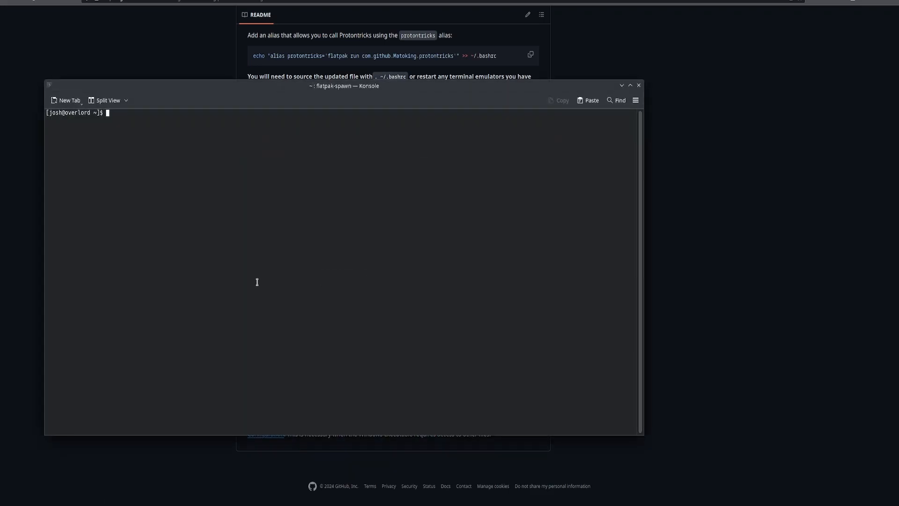
Run 'protontricks --gui' in Konsole and confirm the Payon Stories Client app choice.
text(proton)
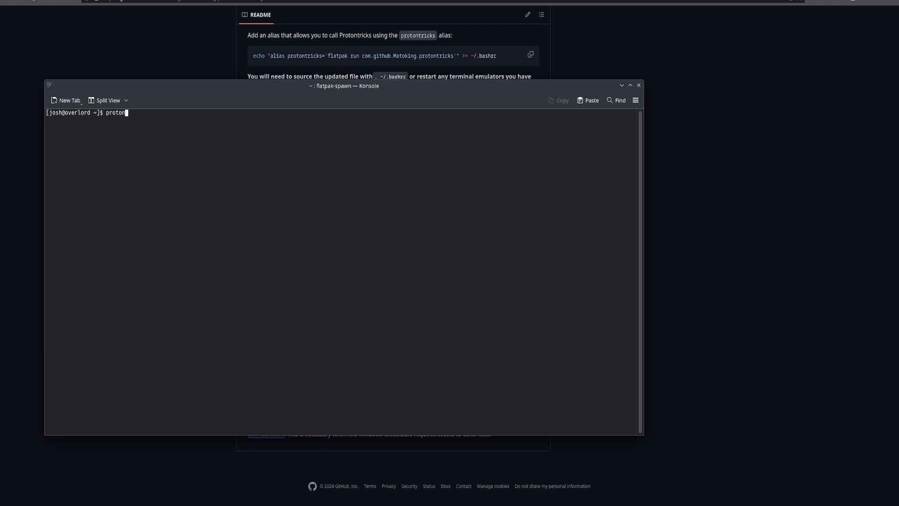
text(tricks --glo)
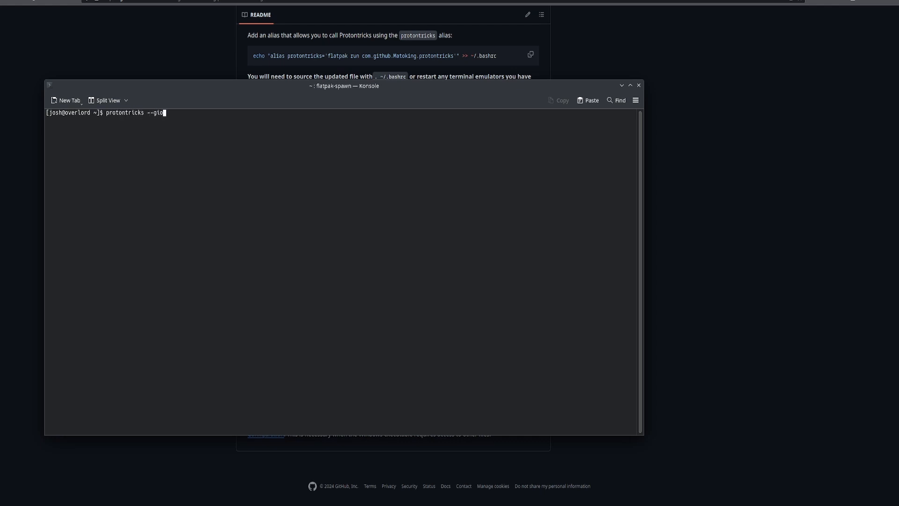
text(ui)
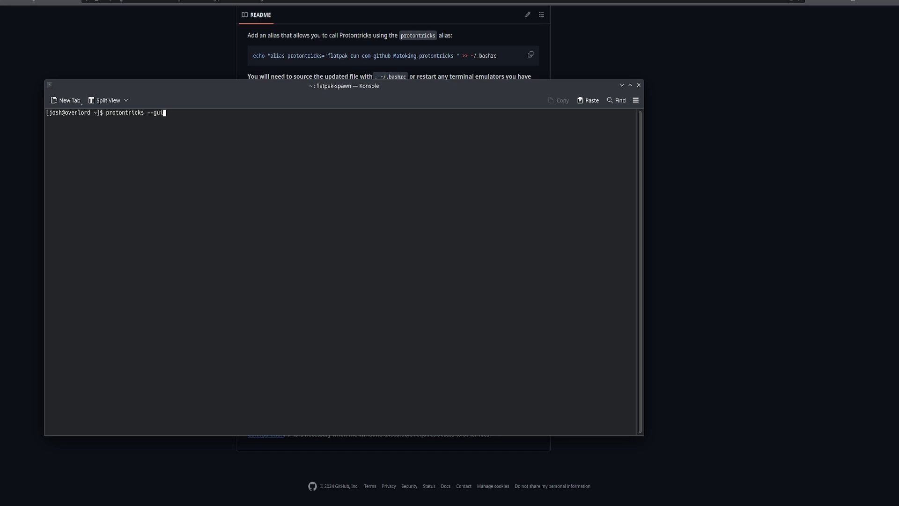
key(Return)
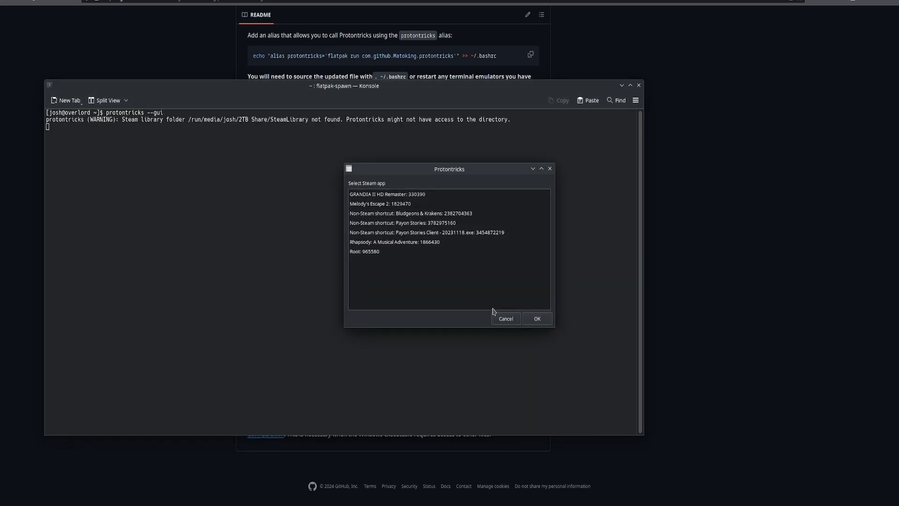
click(505, 319)
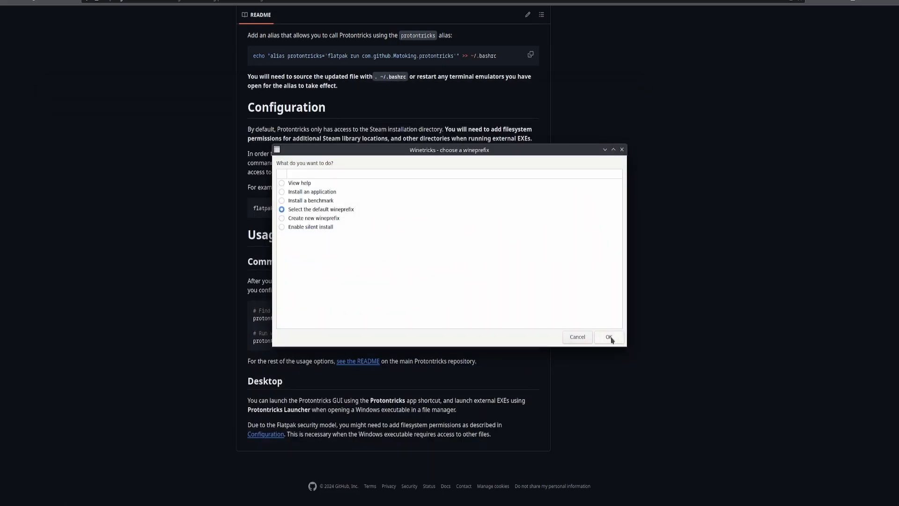
Use the default wineprefix and launch winecfg from the Winetricks menu.
click(608, 336)
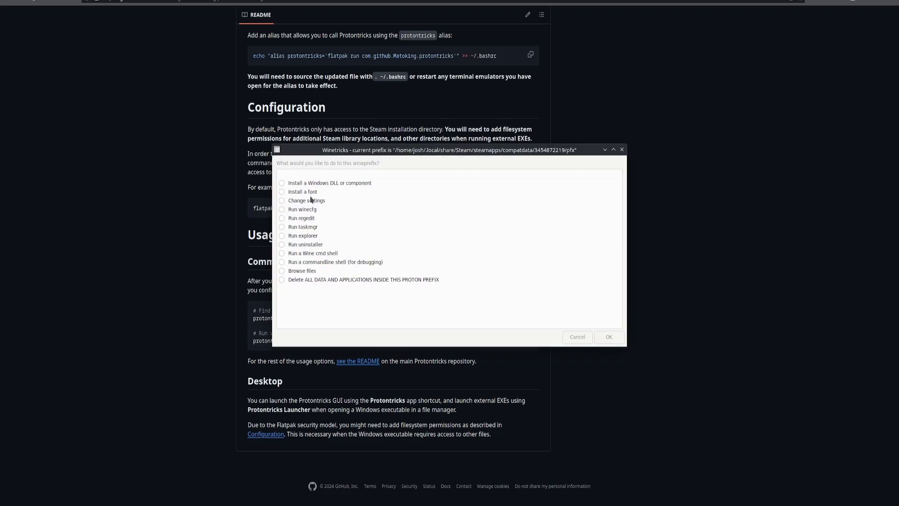
click(304, 209)
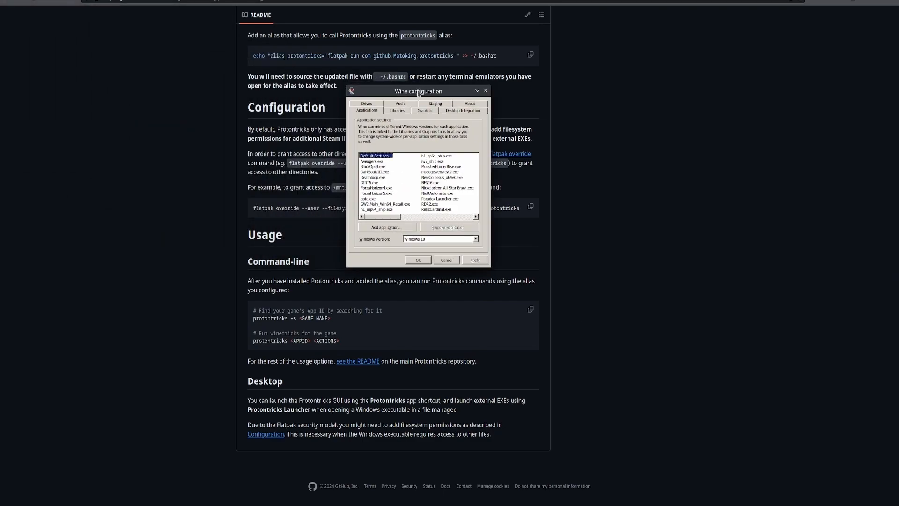
On the Libraries tab, add native-then-builtin overrides for d3d8 and ddraw, accepting the warning.
click(397, 110)
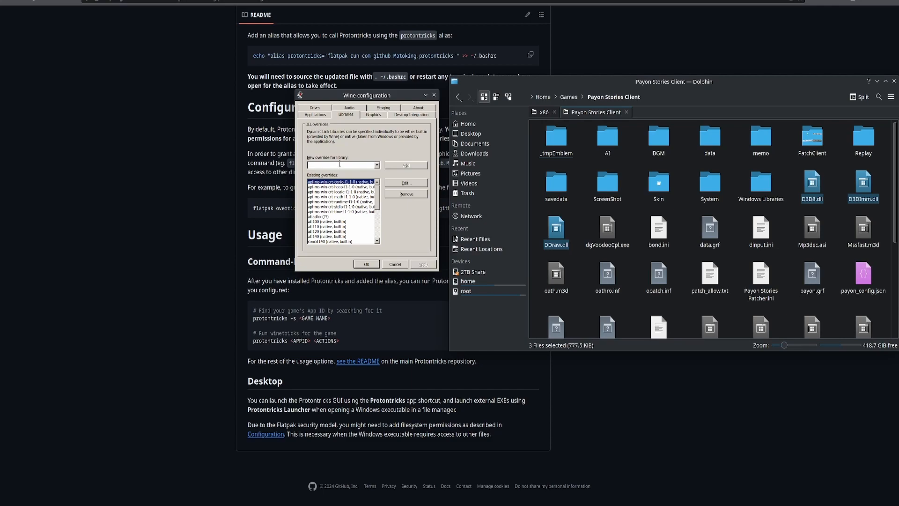
text(dll)
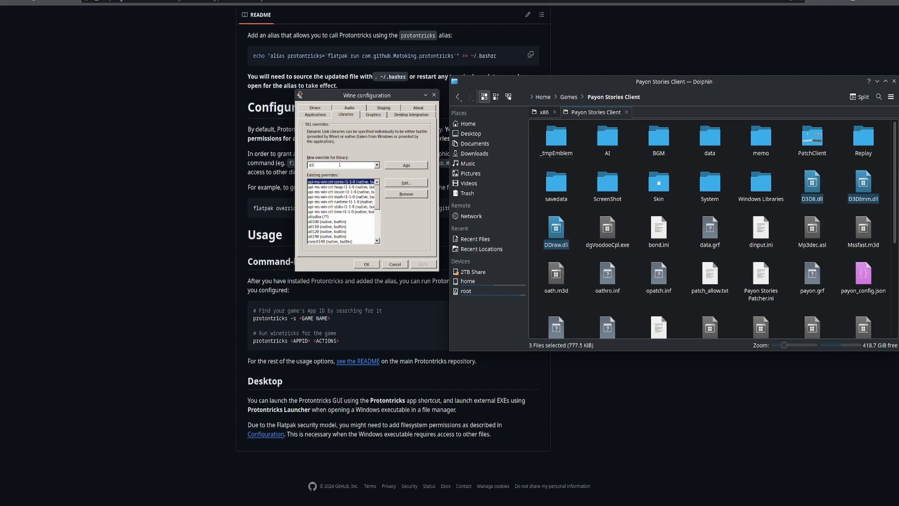
text(d3d8)
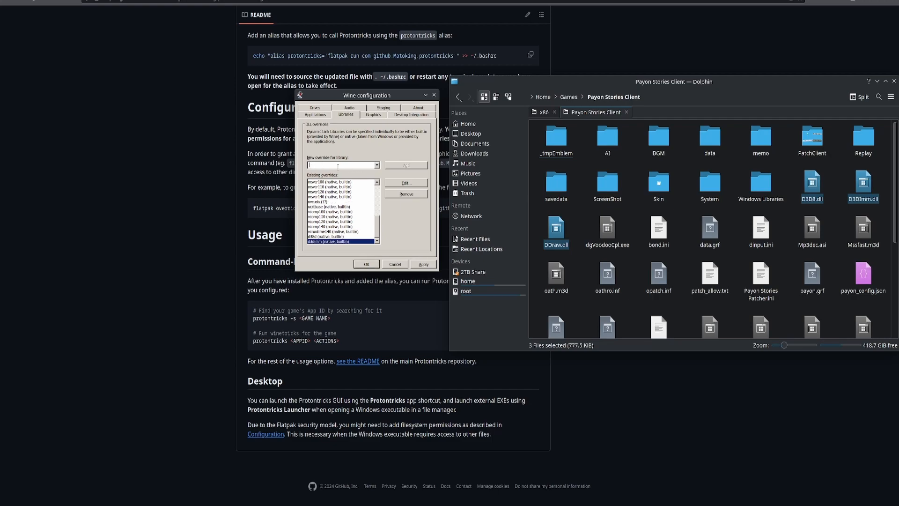
text(ddr)
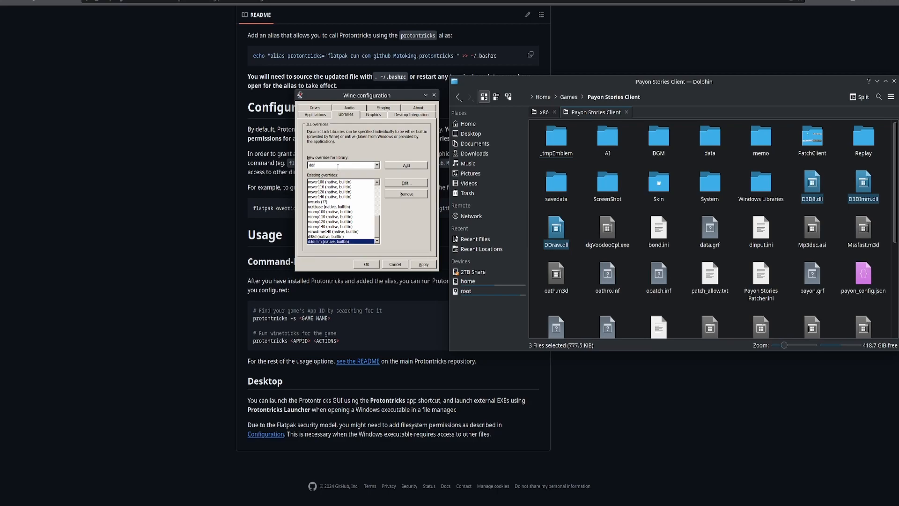
click(405, 165)
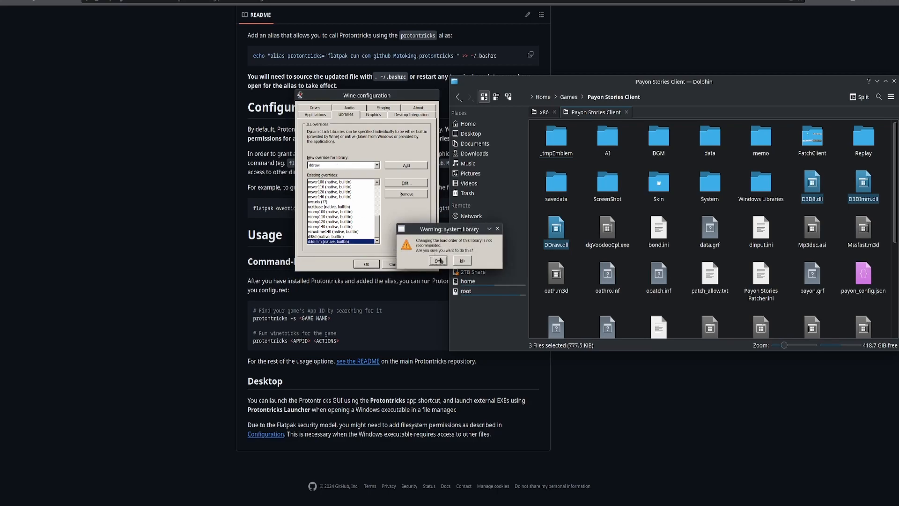
click(439, 261)
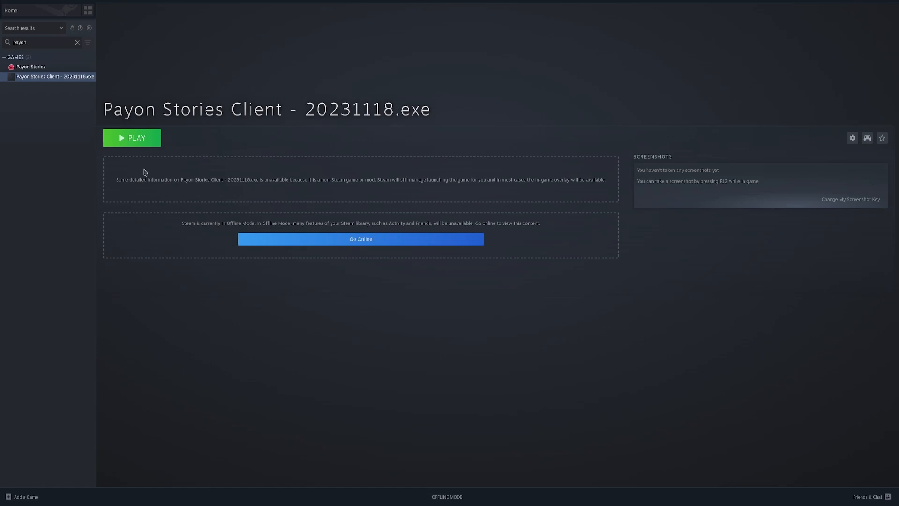
Launch the client's OpenSetup, choose 1920 x 1080 x 32 resolution, review sound mode, and save.
click(132, 138)
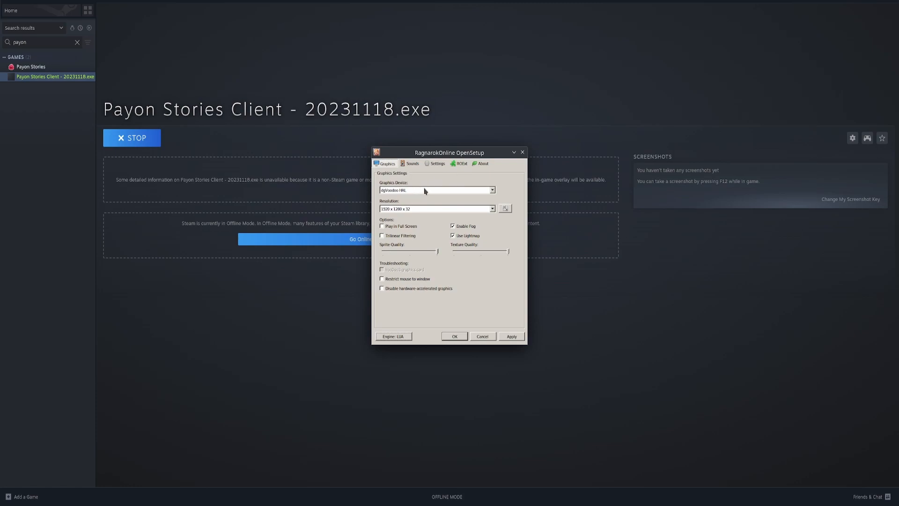
click(491, 209)
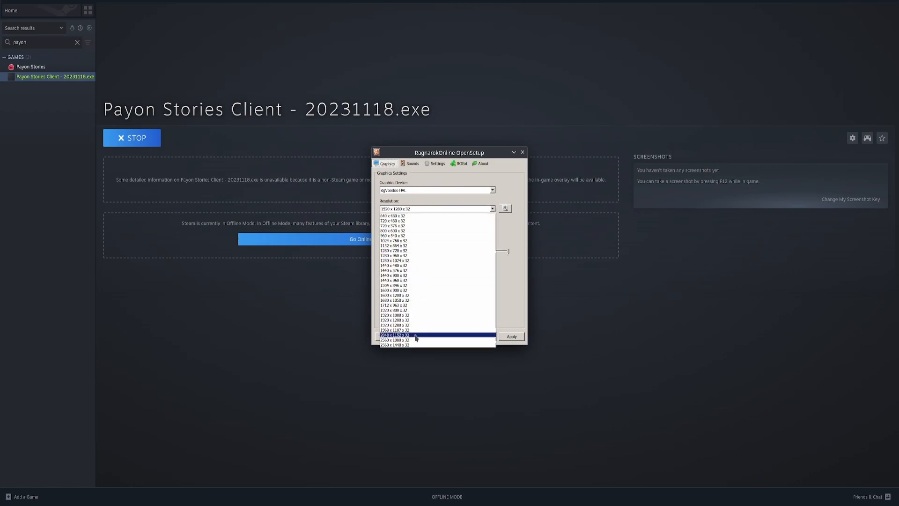
click(394, 319)
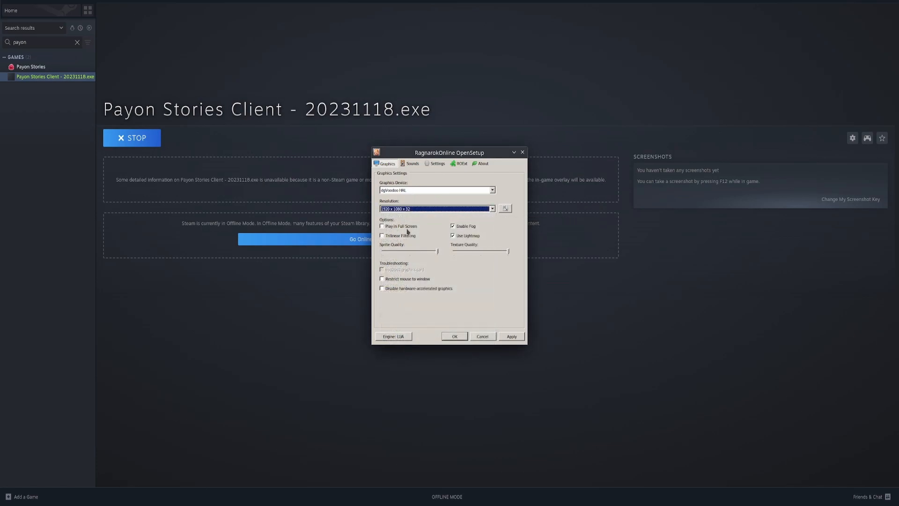
click(413, 163)
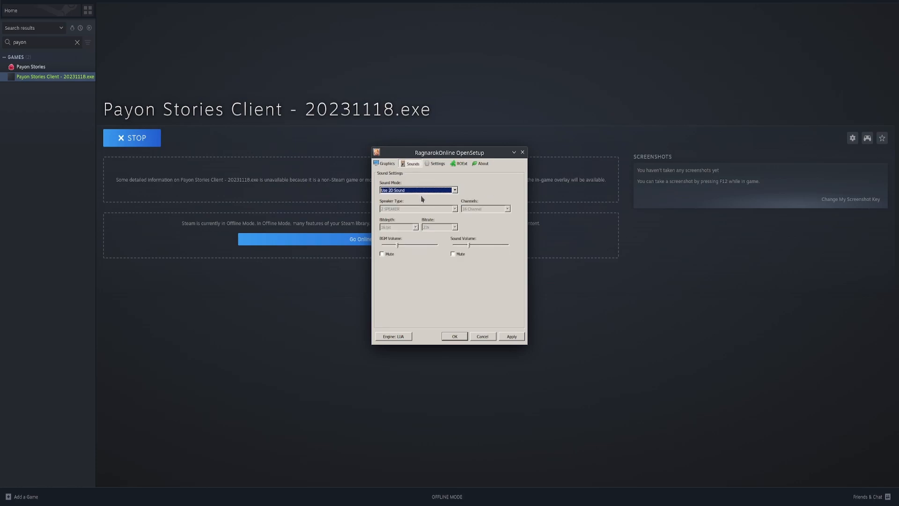
click(387, 164)
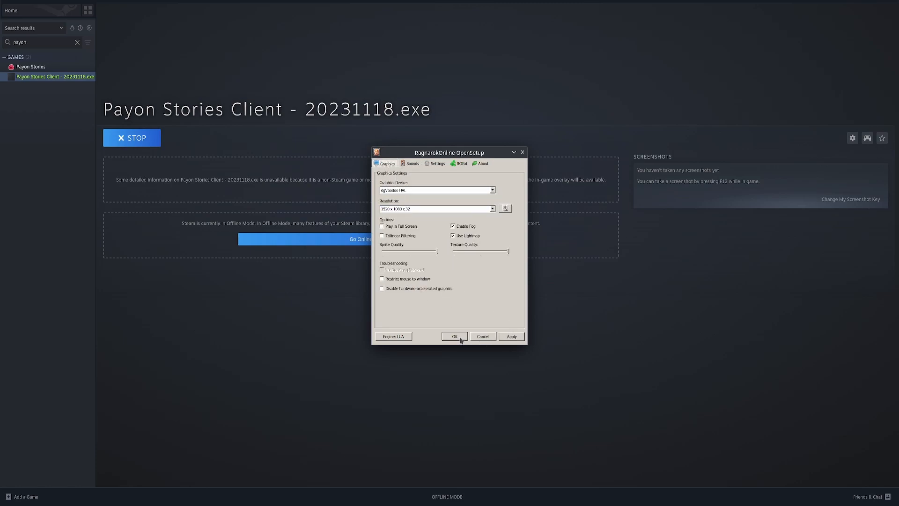
click(454, 336)
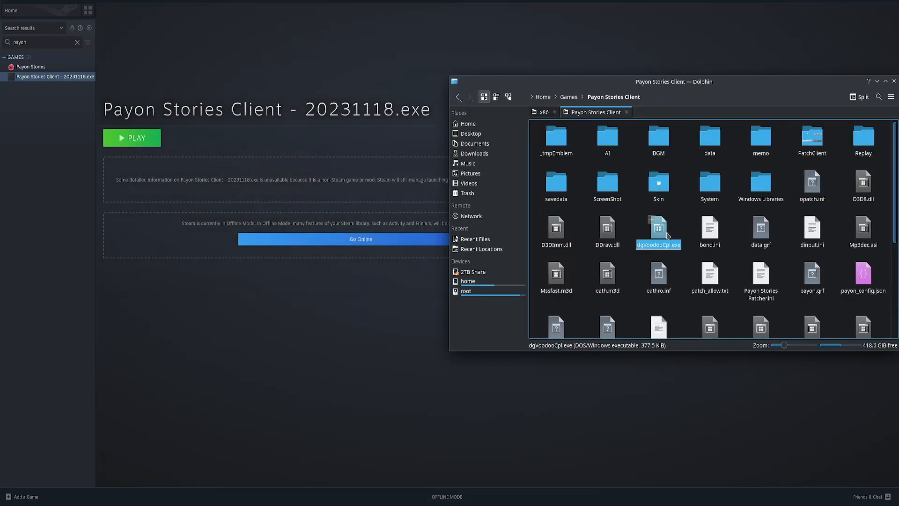
Run dgVoodooCpl.exe through Wine and select Games > Payon Stories Client as the config folder.
right_click(658, 232)
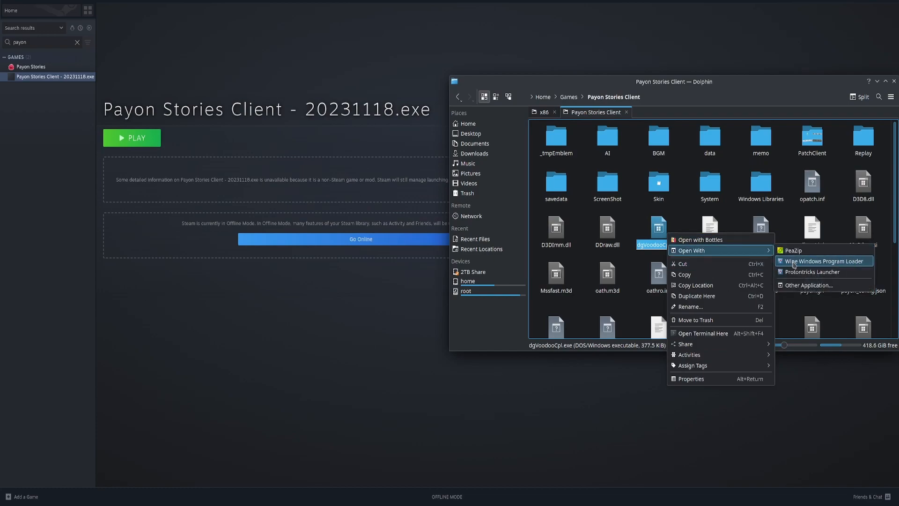
click(825, 261)
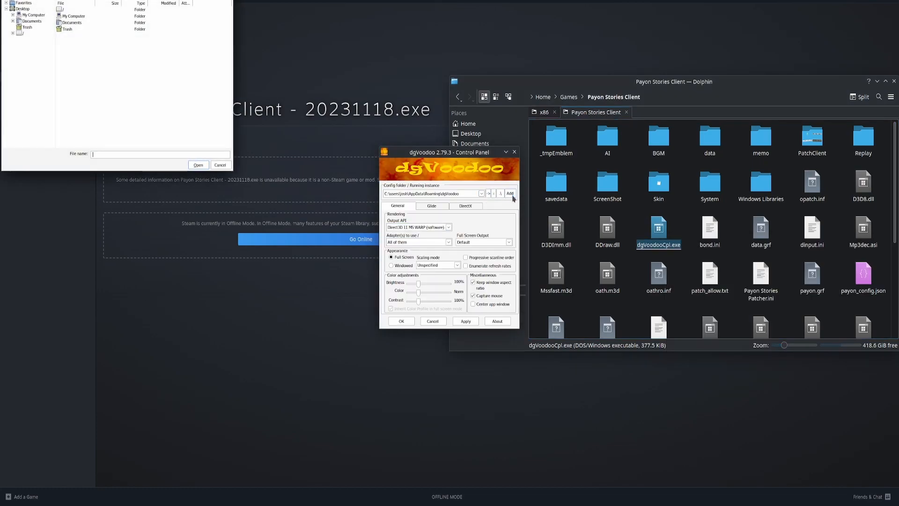
mouse_move(57, 92)
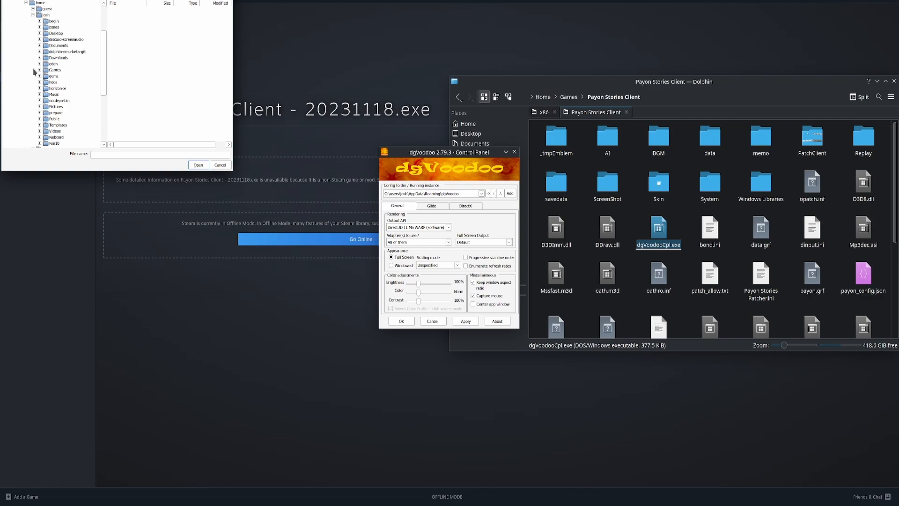
click(40, 69)
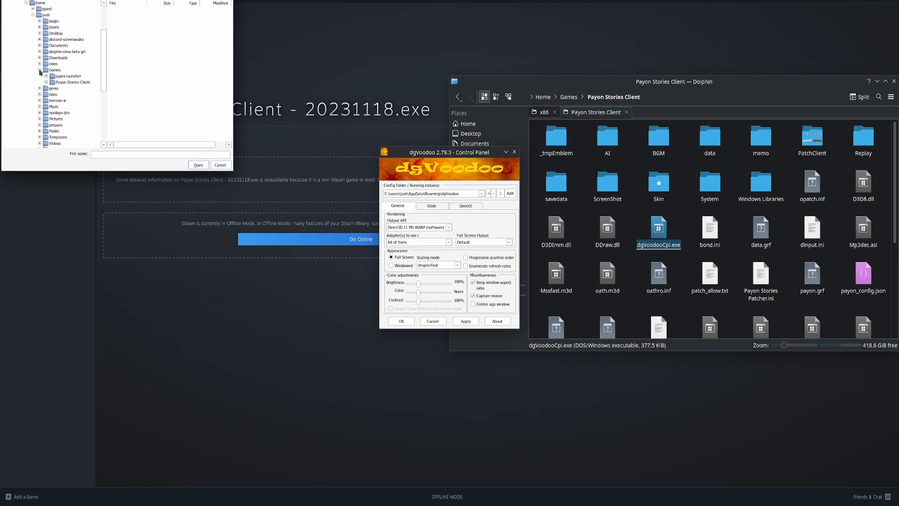
click(72, 82)
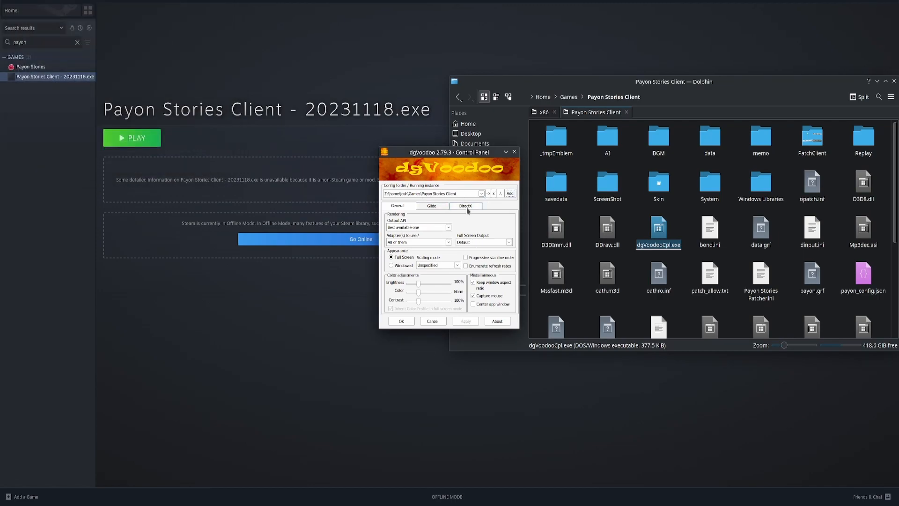
On the DirectX tab, force point-sampled texture filtering and pick a video memory size.
click(465, 206)
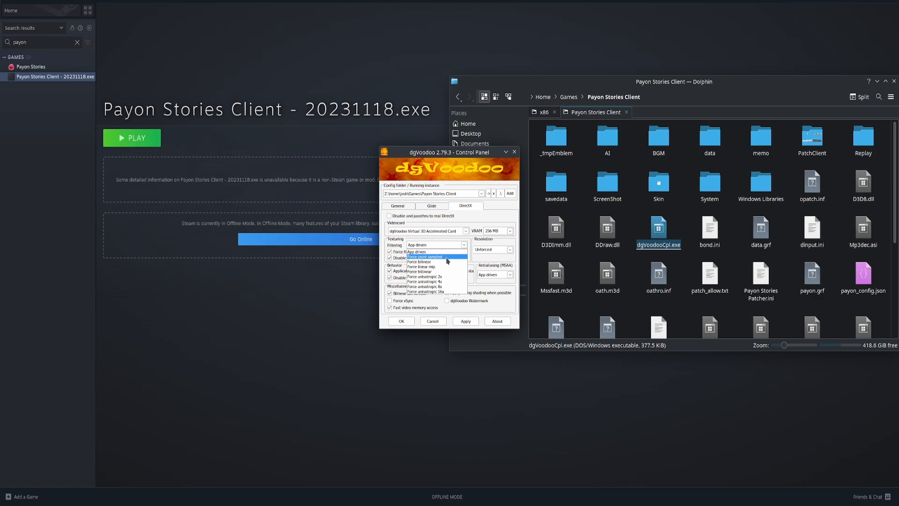
mouse_move(448, 287)
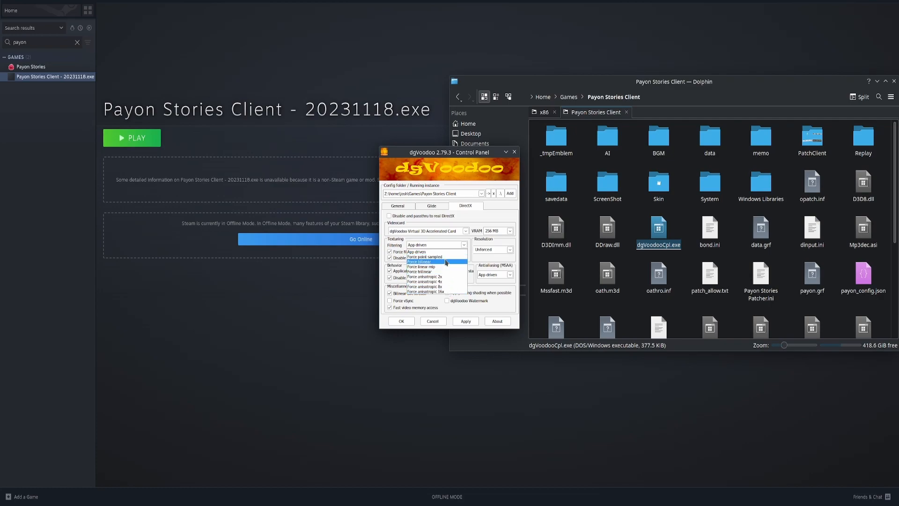
click(509, 230)
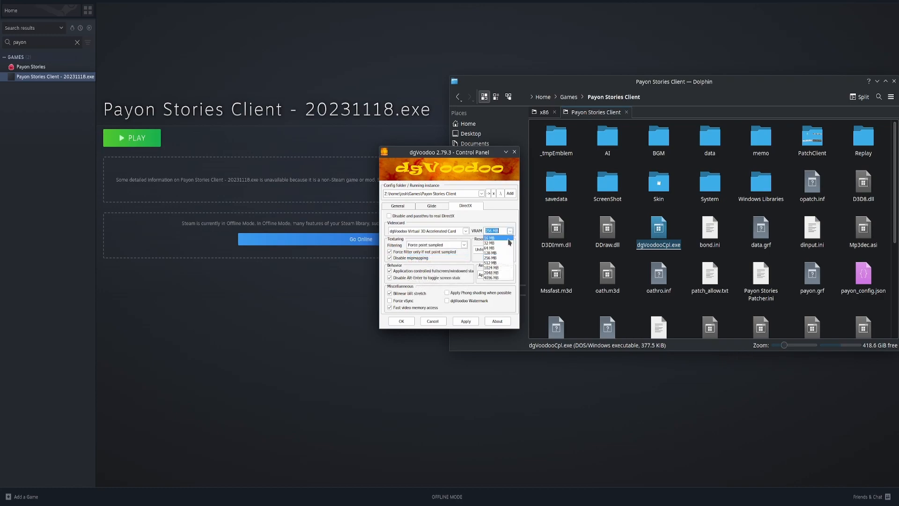
click(490, 277)
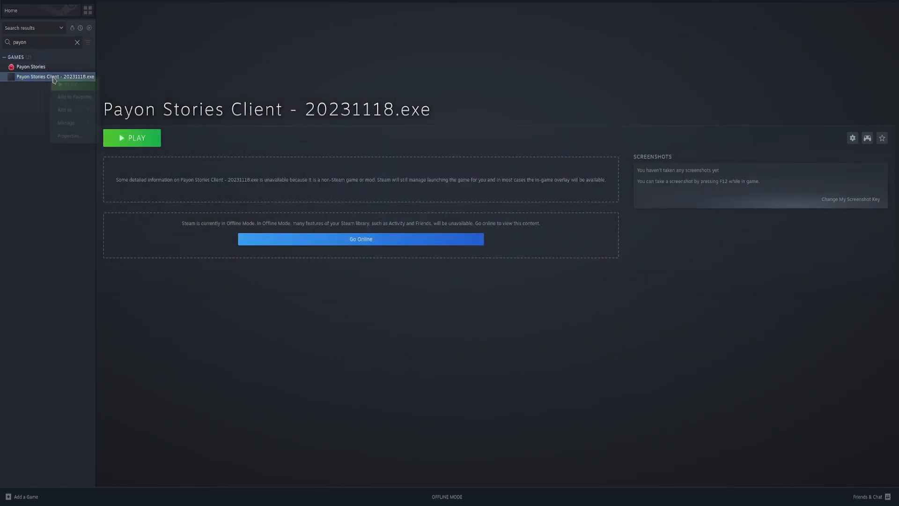
In the shortcut's Compatibility properties, pick a Proton version and review ProtonUp-Qt's installed tools.
click(70, 136)
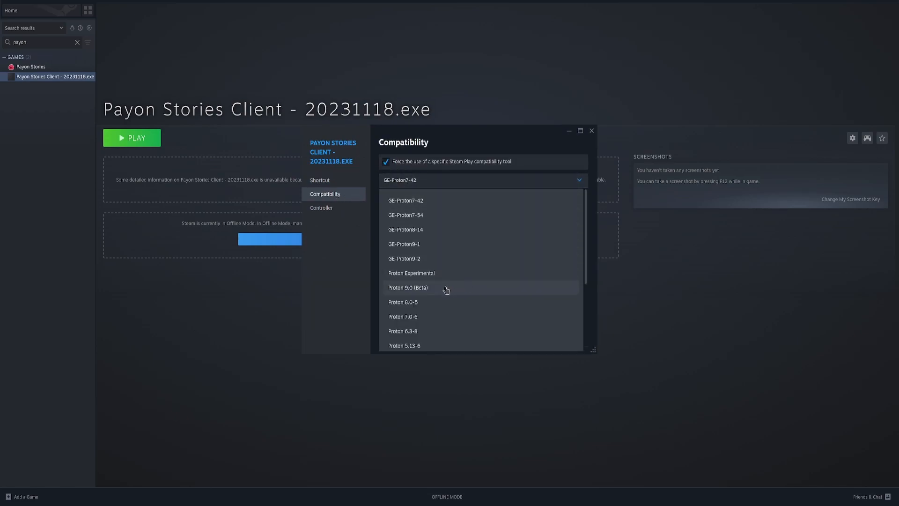
mouse_move(430, 291)
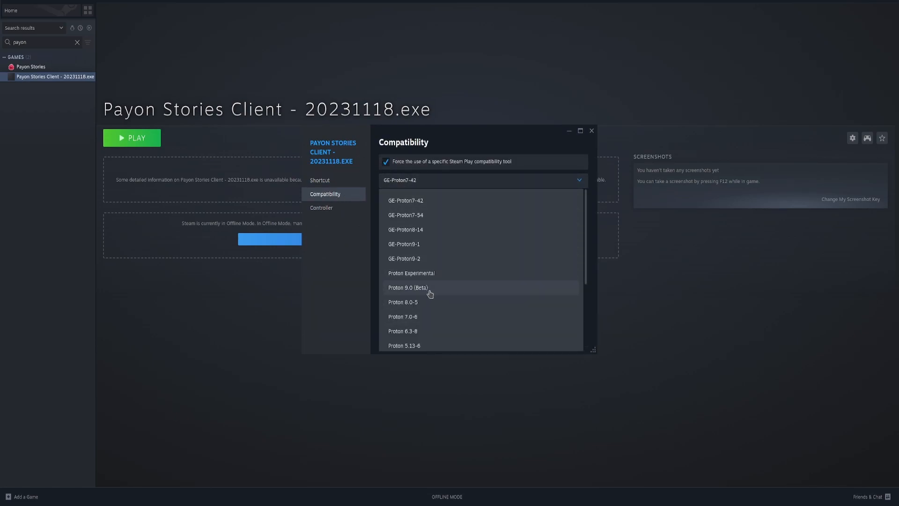
scroll(down, 3)
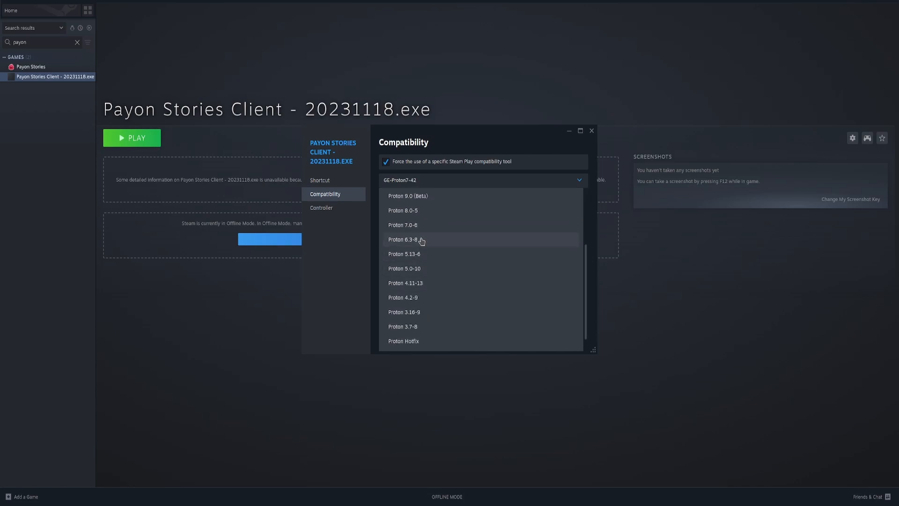
click(407, 196)
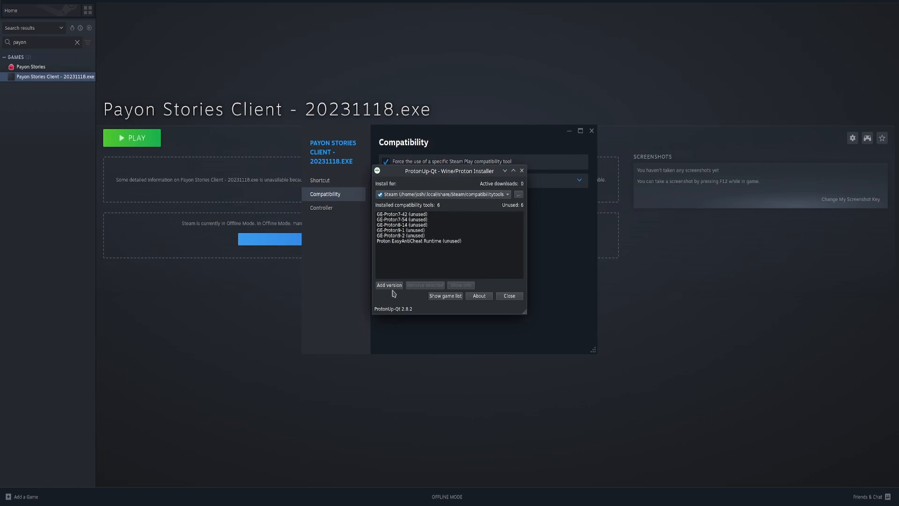
click(388, 285)
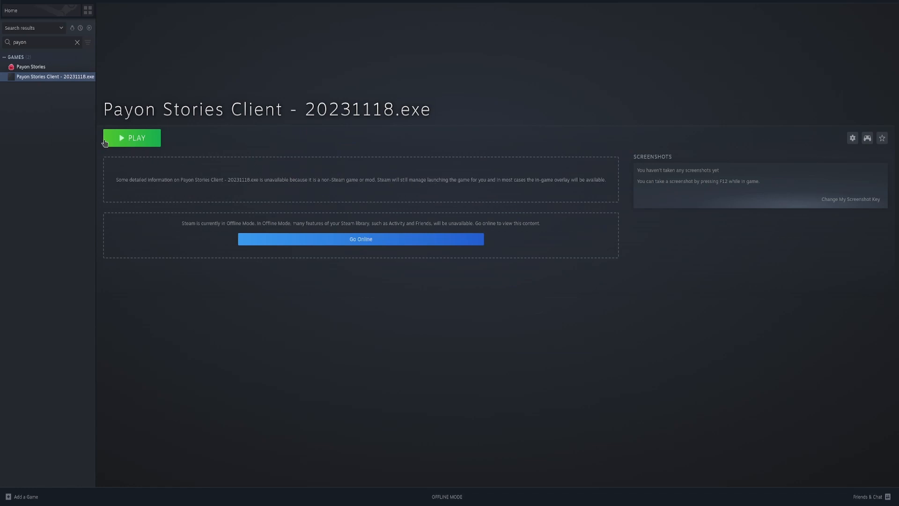
In the shortcut's properties, rename the Payon Stories Client shortcut to 'Test'.
click(852, 138)
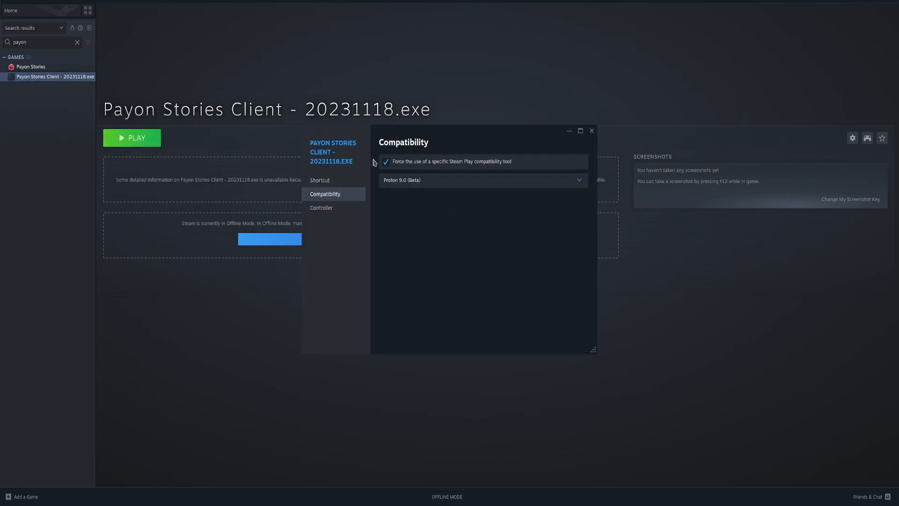
click(319, 180)
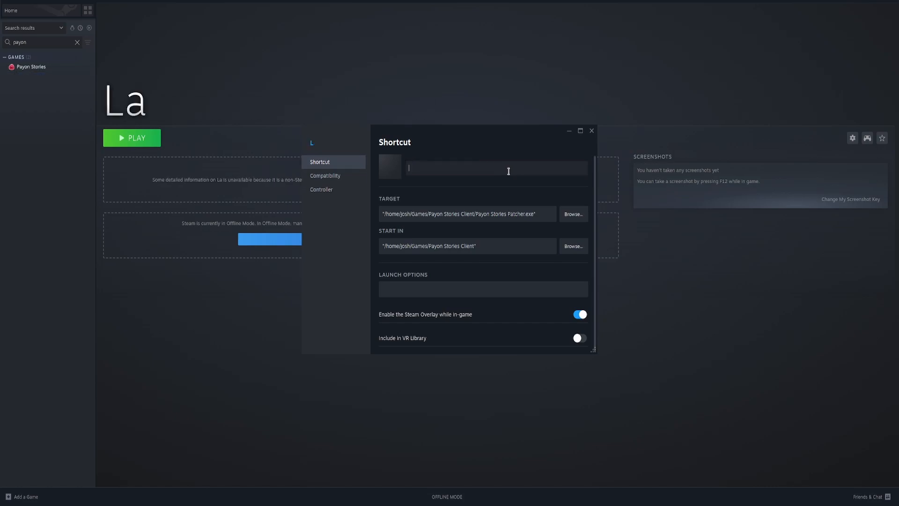
text(Payon L)
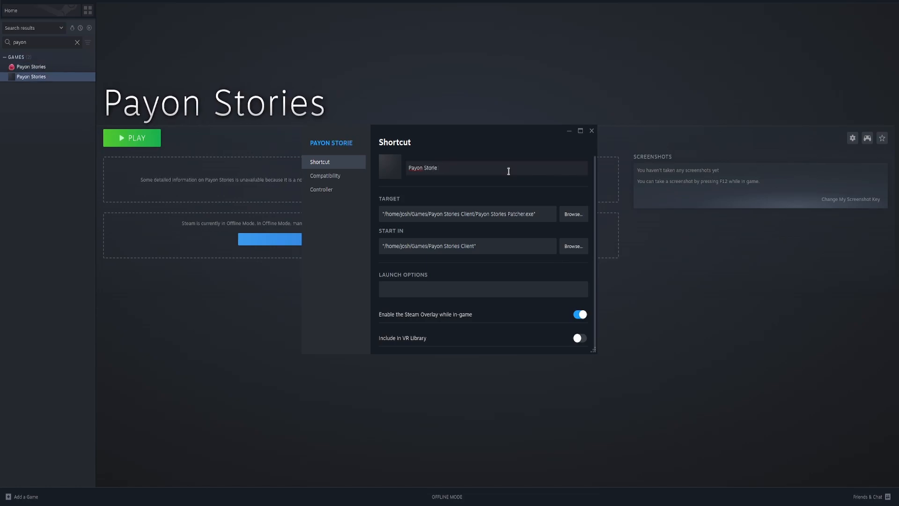
text(Tes)
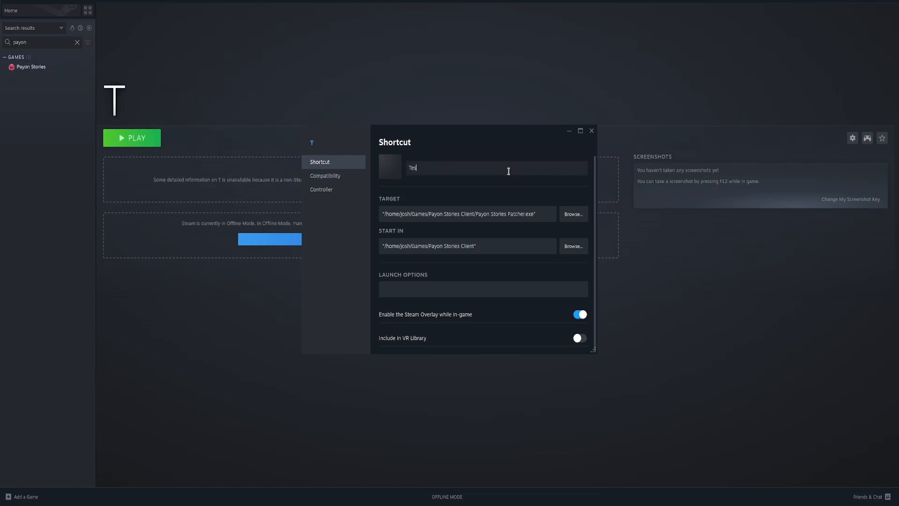
text(t)
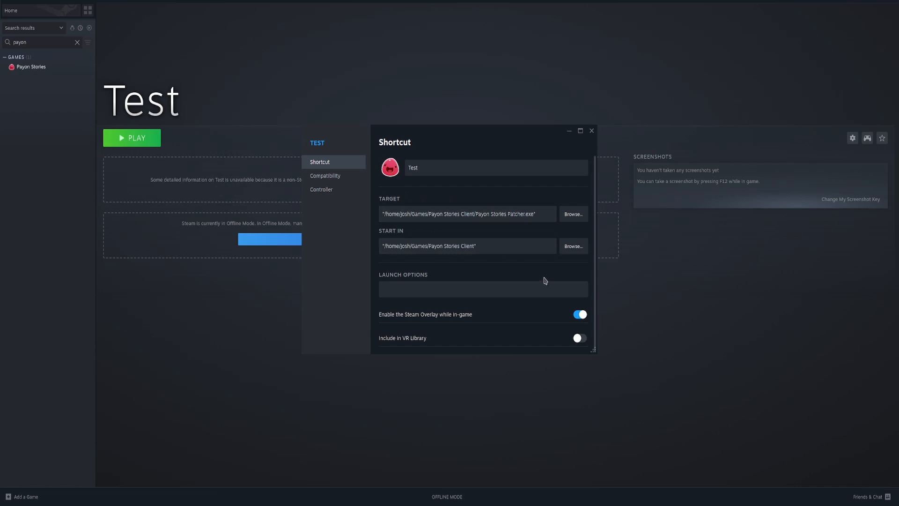
click(496, 168)
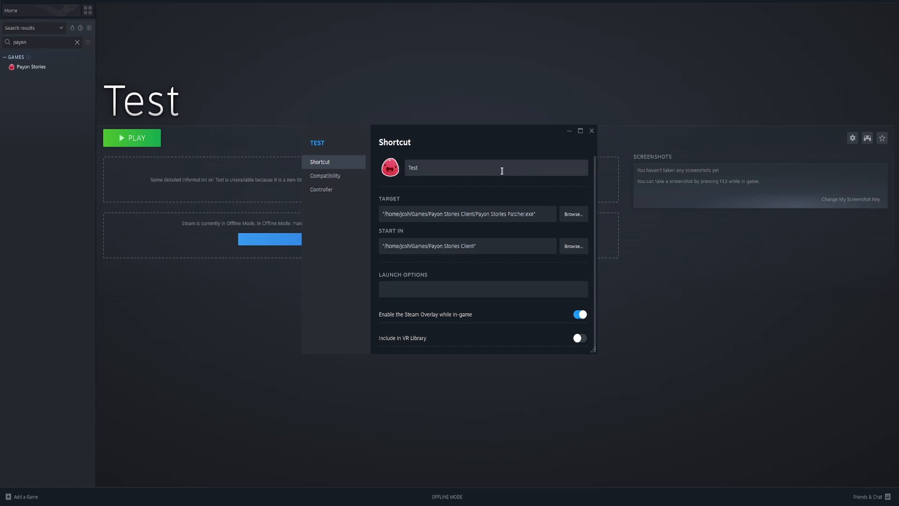